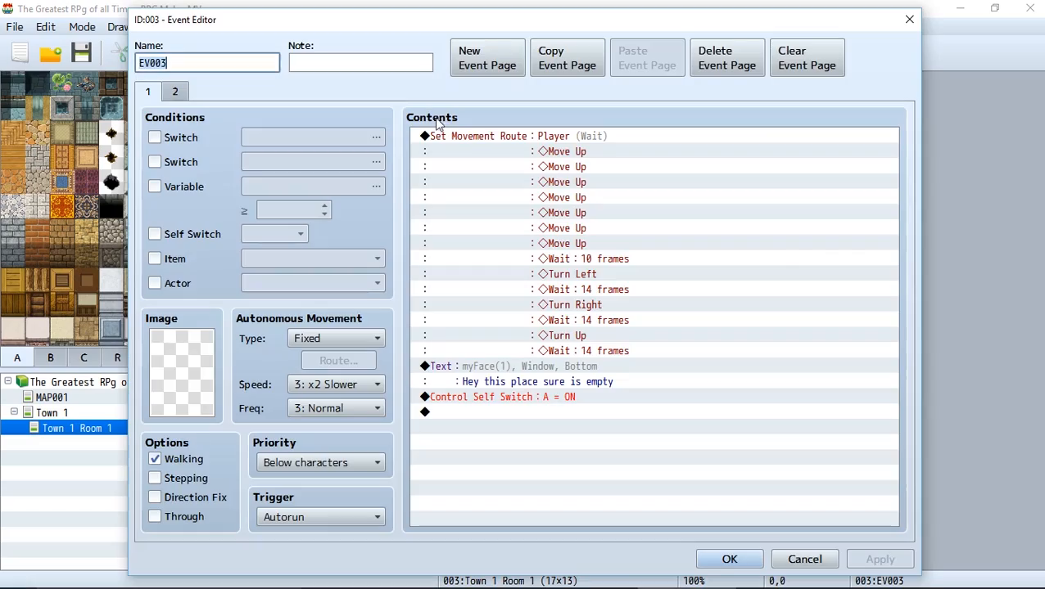
# Open the Player's movement route and delete the extra Move Up, Wait and Turn entries
pyautogui.click(509, 136)
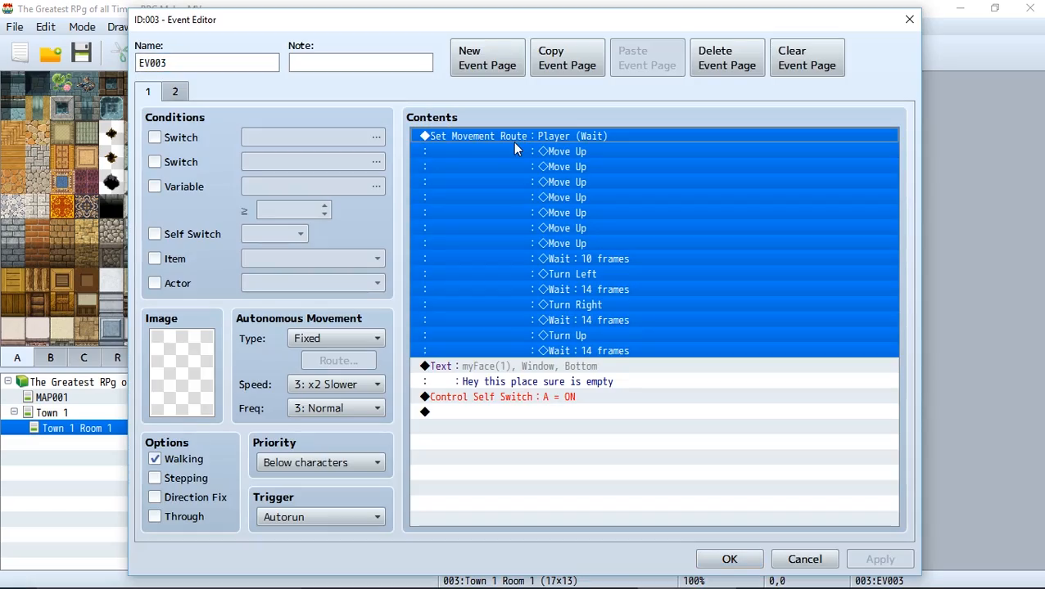
pyautogui.doubleClick(511, 136)
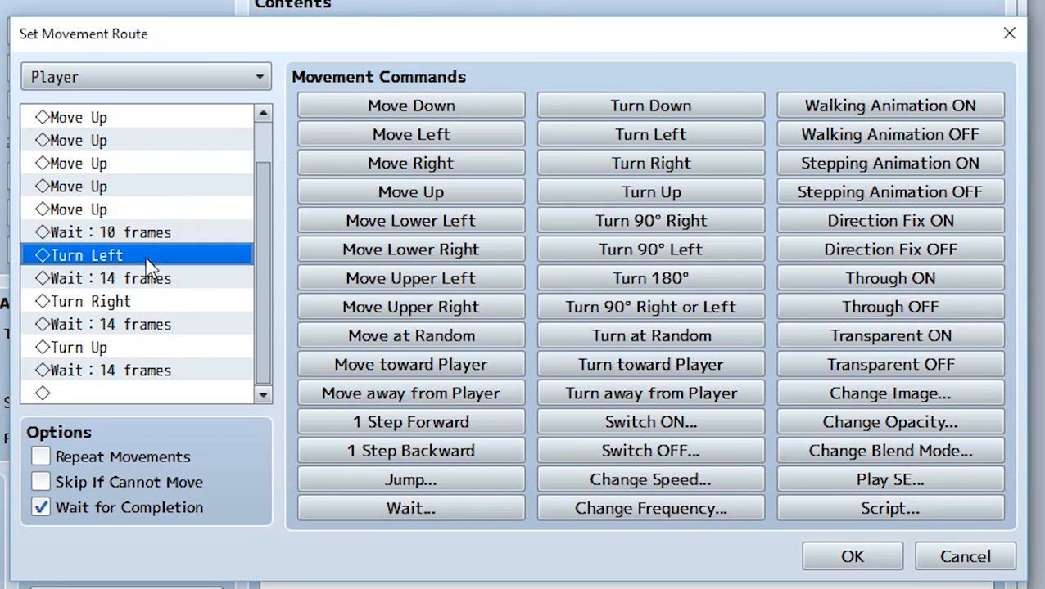
pyautogui.click(78, 348)
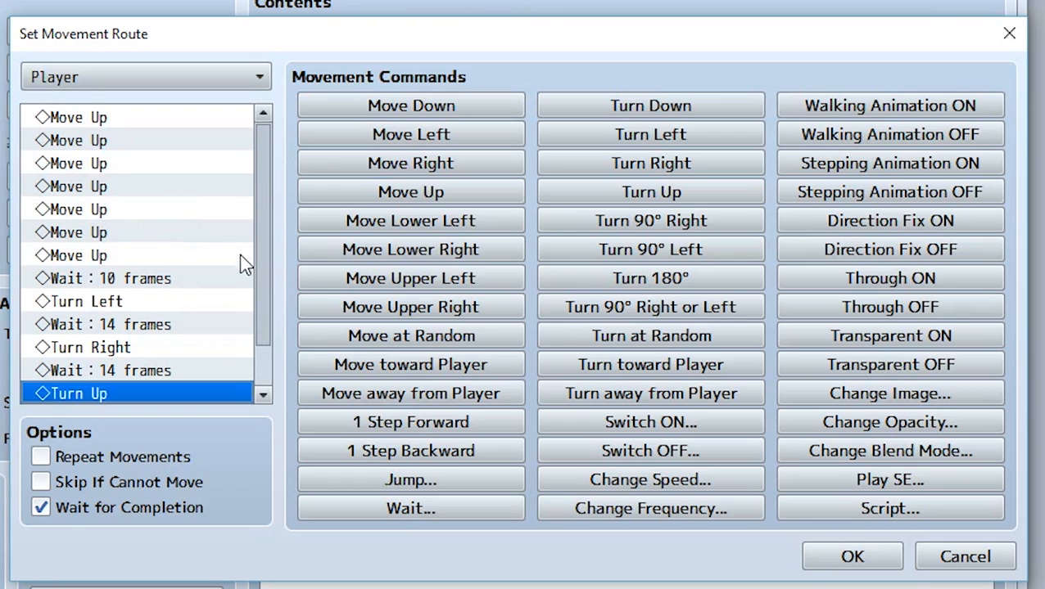
pyautogui.moveTo(889, 365)
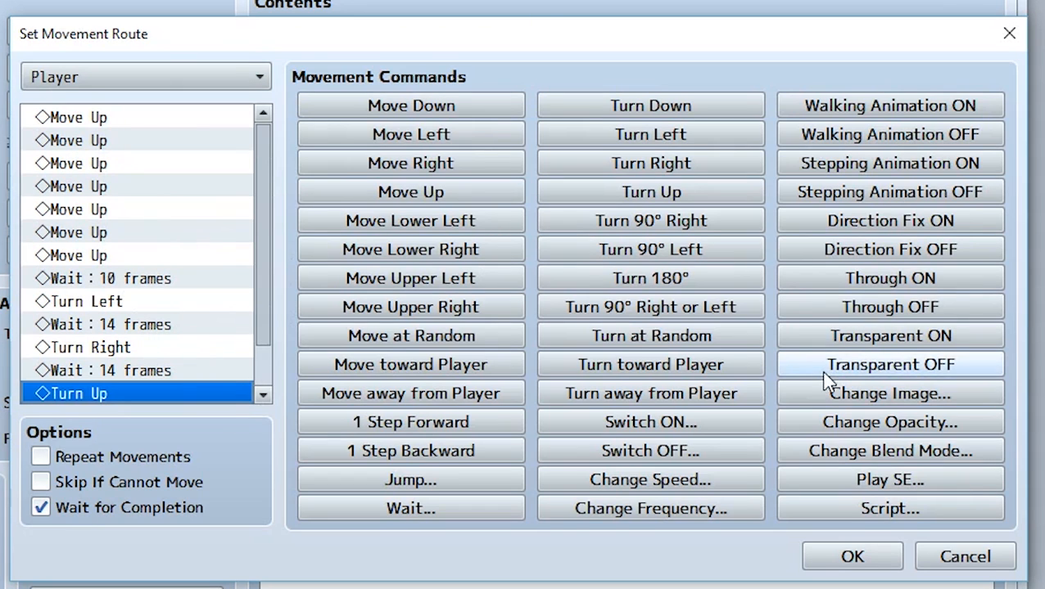
pyautogui.moveTo(890, 364)
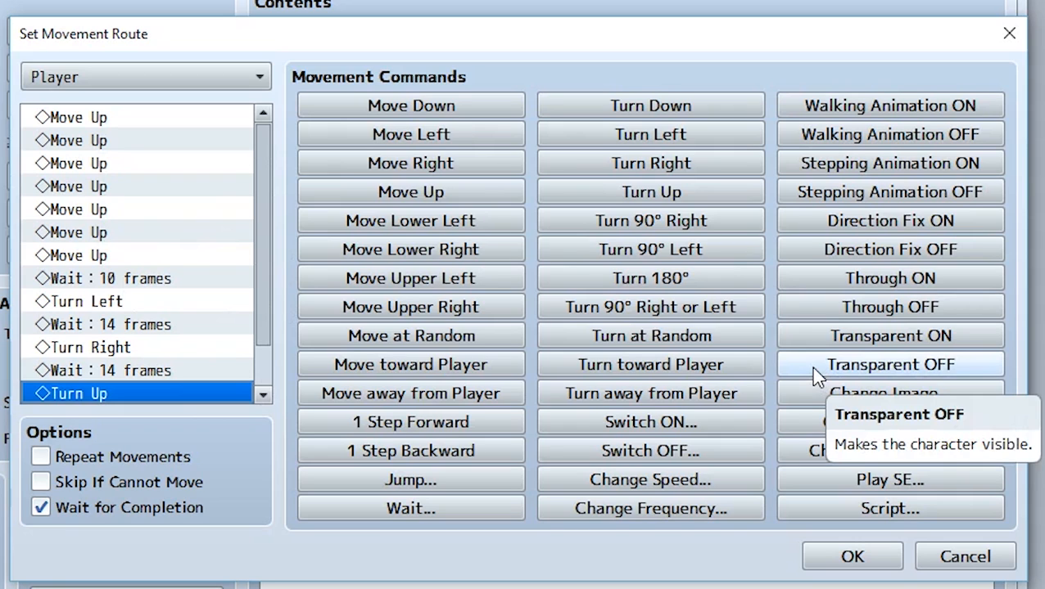
pyautogui.moveTo(411, 336)
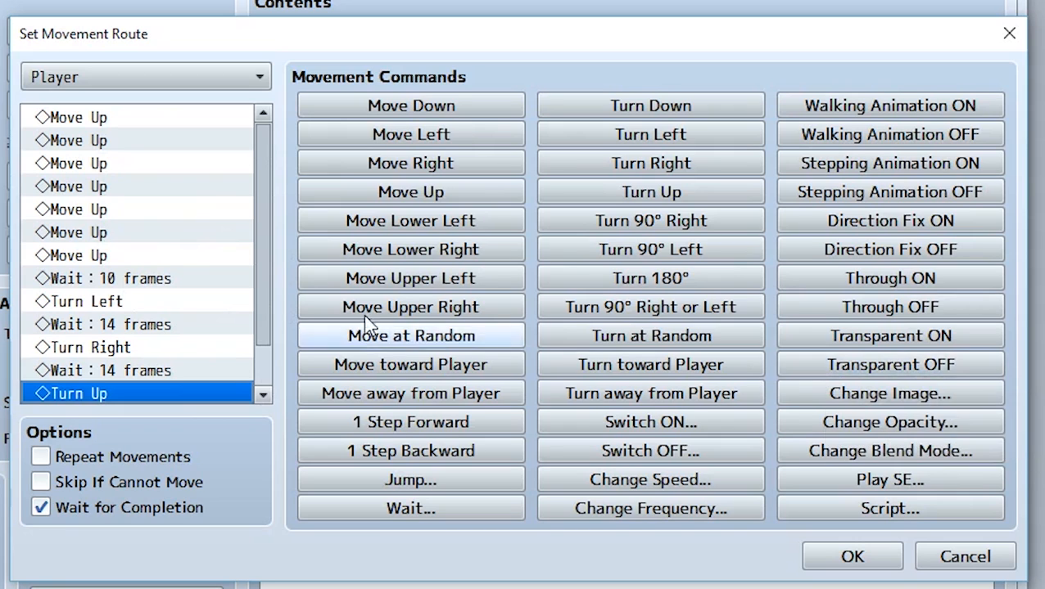
pyautogui.click(78, 118)
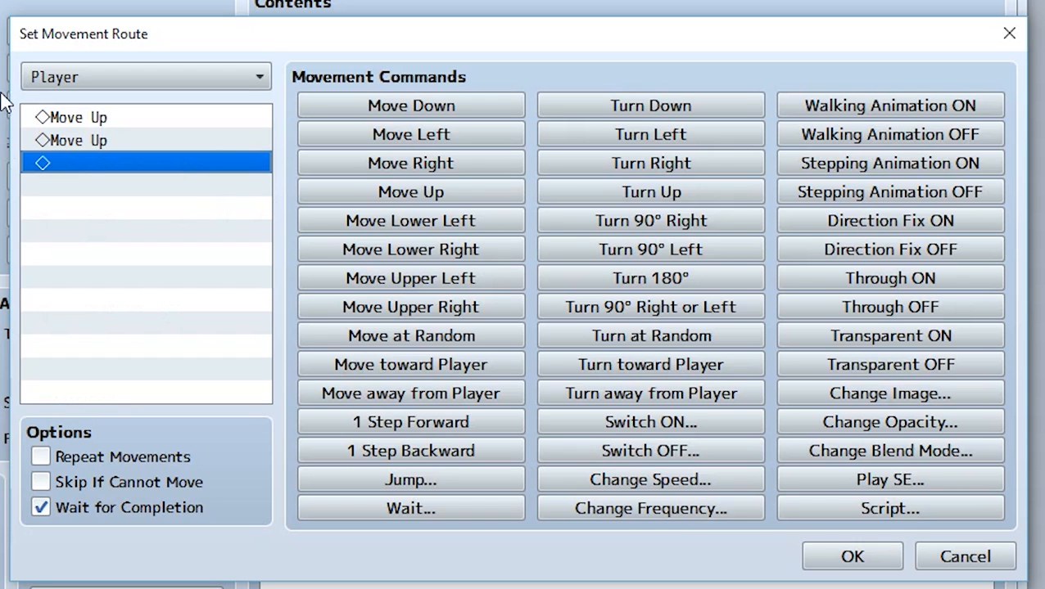
pyautogui.moveTo(10, 98)
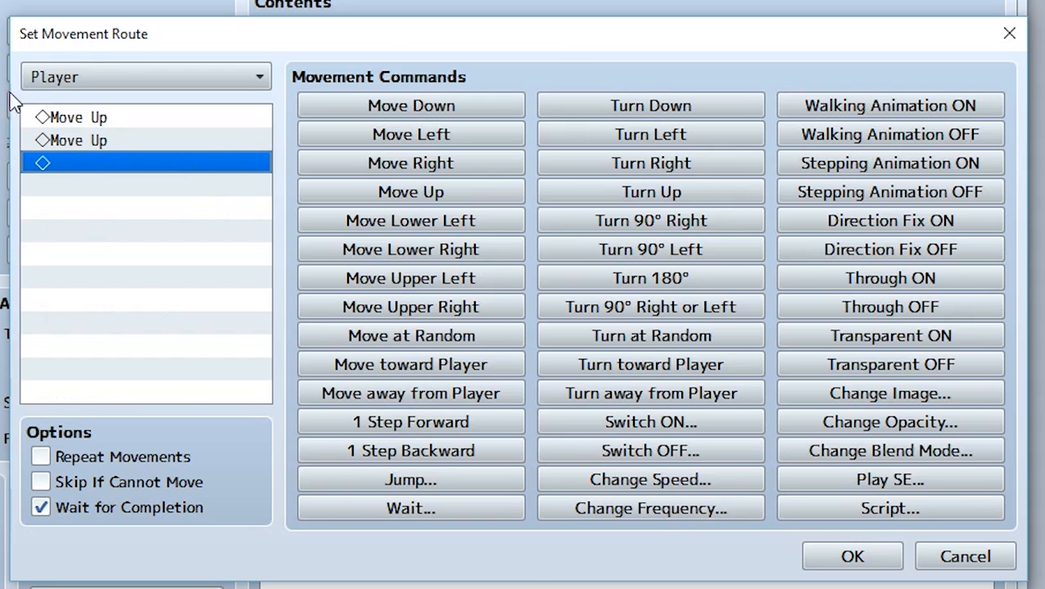
# Accept the Player route and set Give Gold's autonomous movement to a Custom route
pyautogui.click(851, 556)
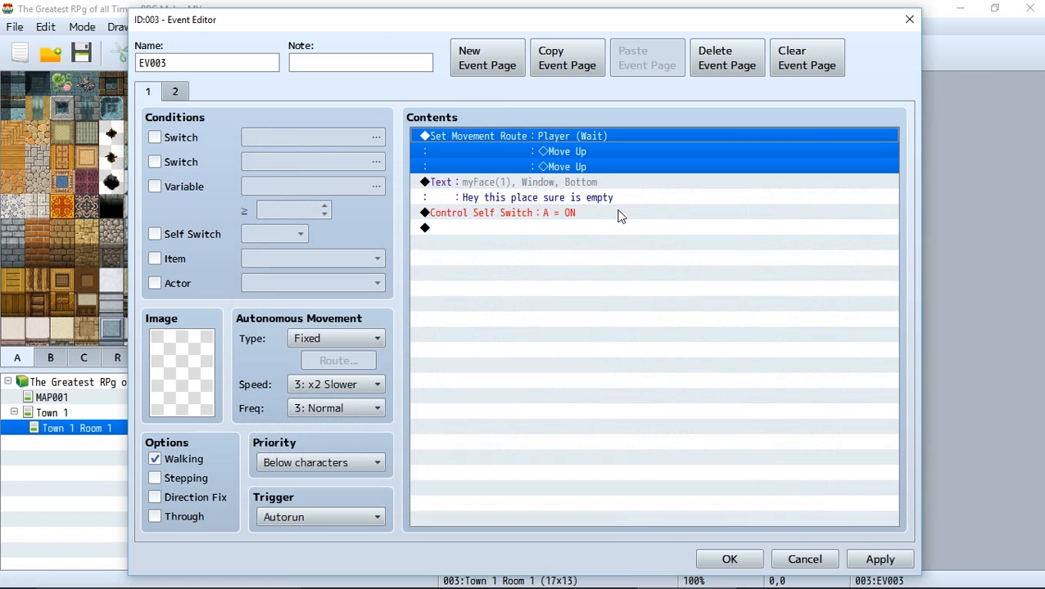
pyautogui.moveTo(749, 420)
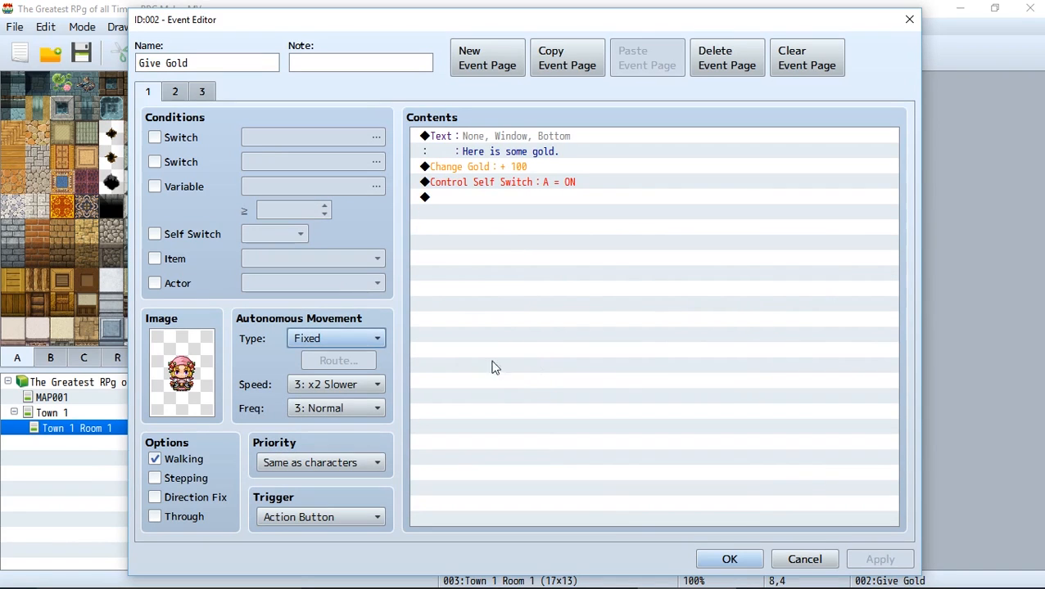
pyautogui.click(336, 338)
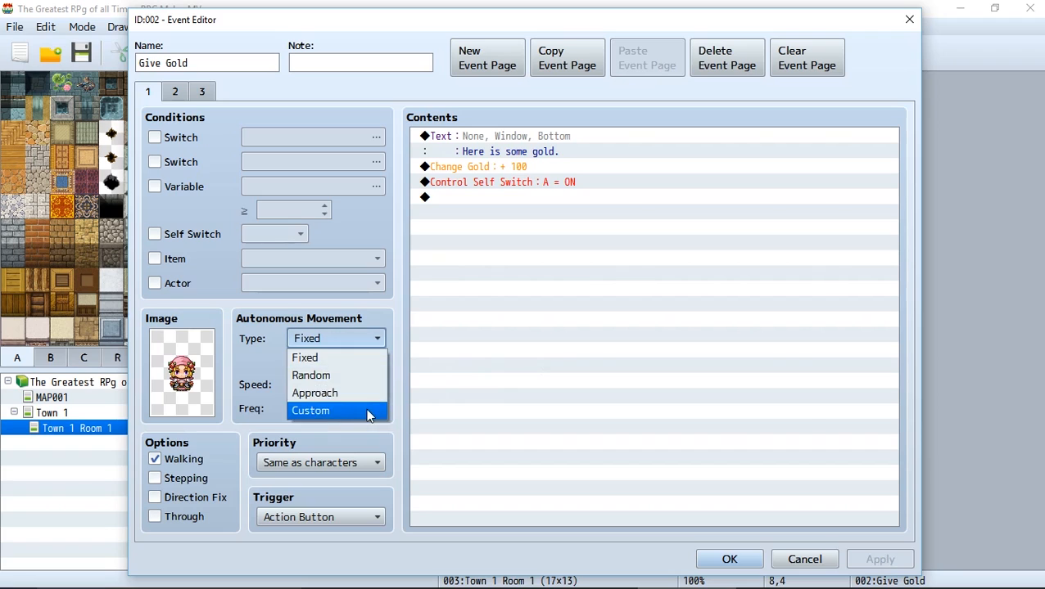
pyautogui.click(310, 410)
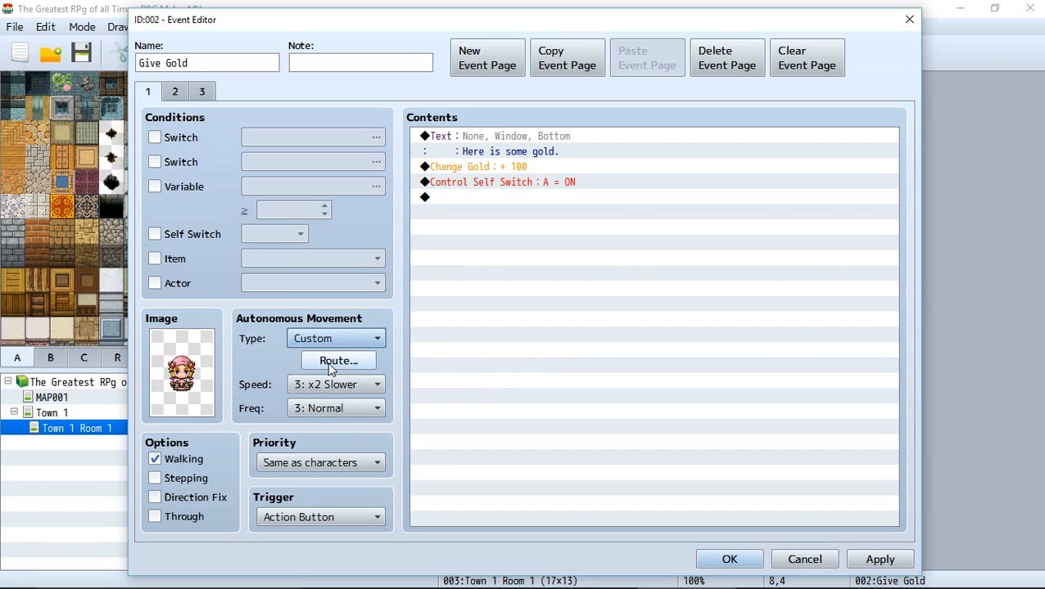
pyautogui.click(338, 361)
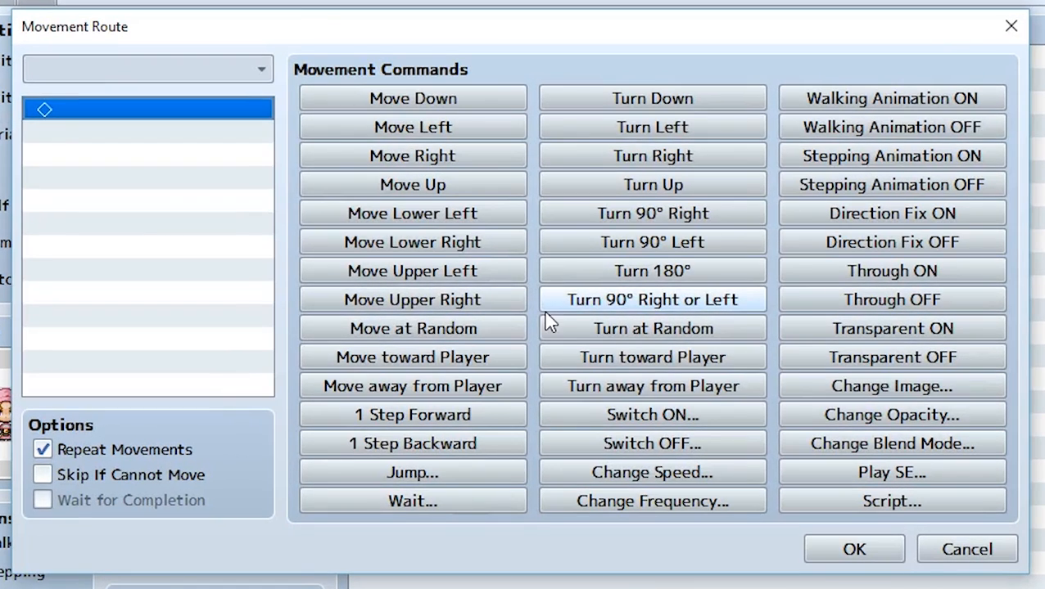
# Add Move Down, Left, Up and Right twice each, with Skip If Cannot Move ticked
pyautogui.click(411, 98)
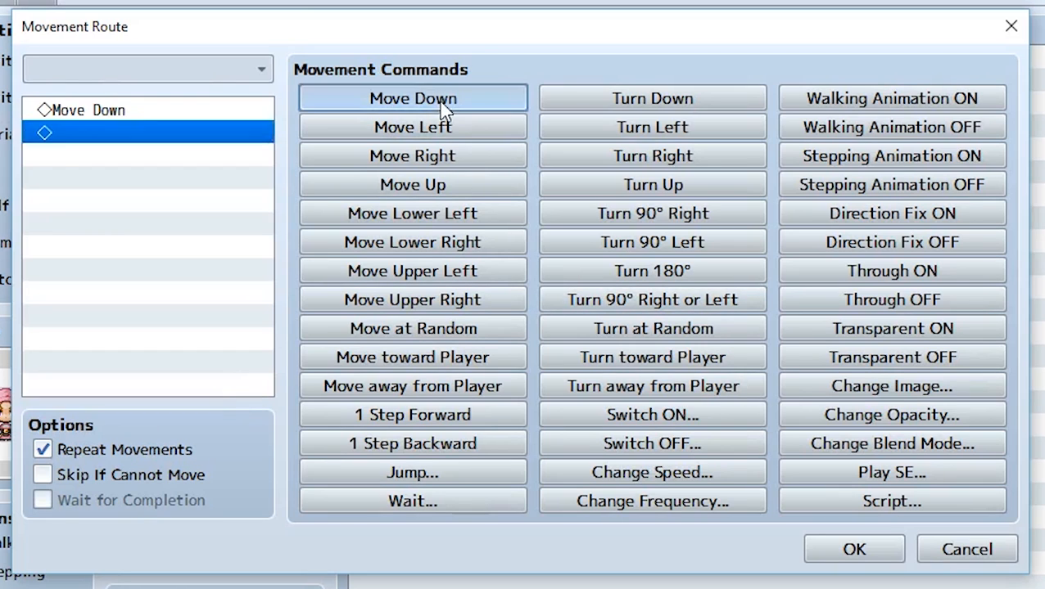
pyautogui.click(412, 184)
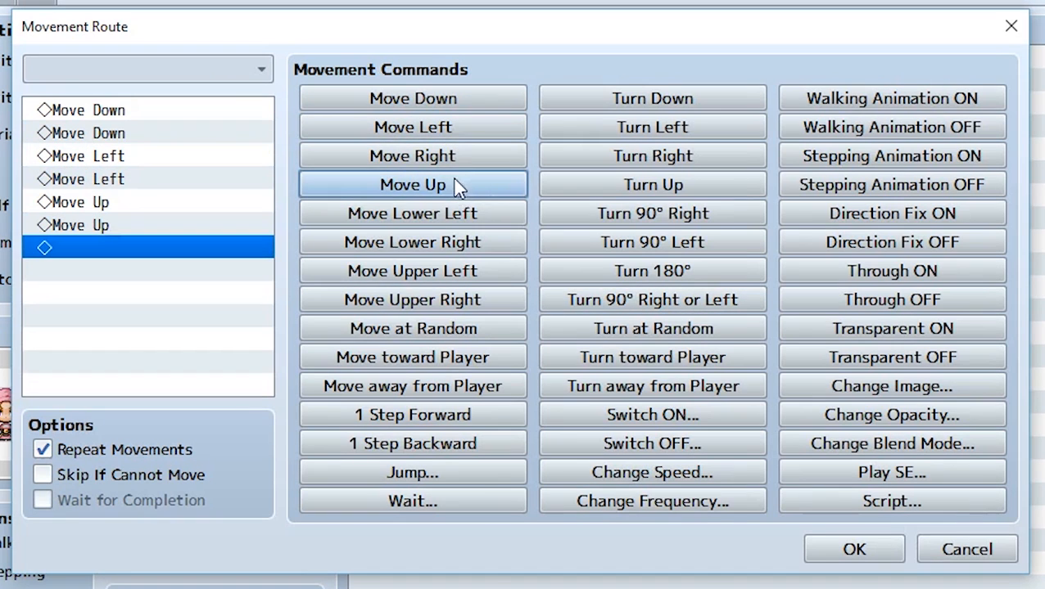
pyautogui.click(412, 155)
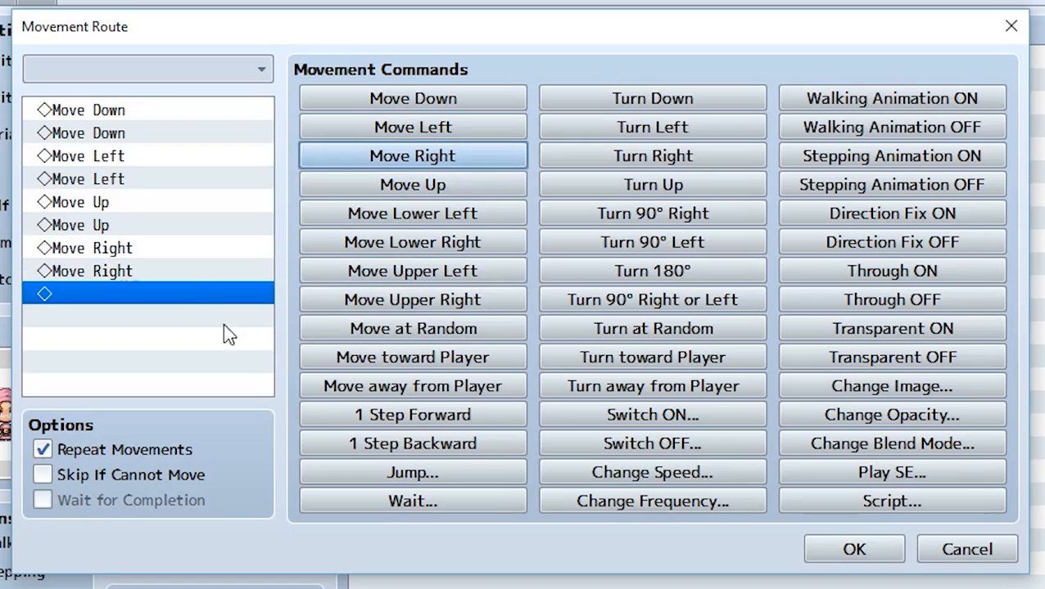
pyautogui.moveTo(190, 293)
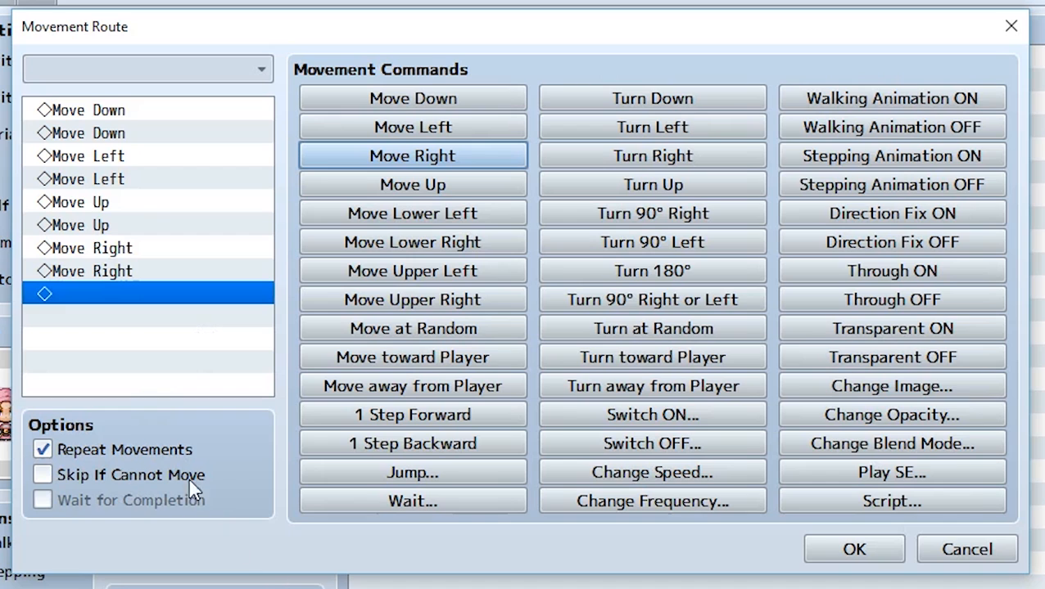
pyautogui.moveTo(152, 449)
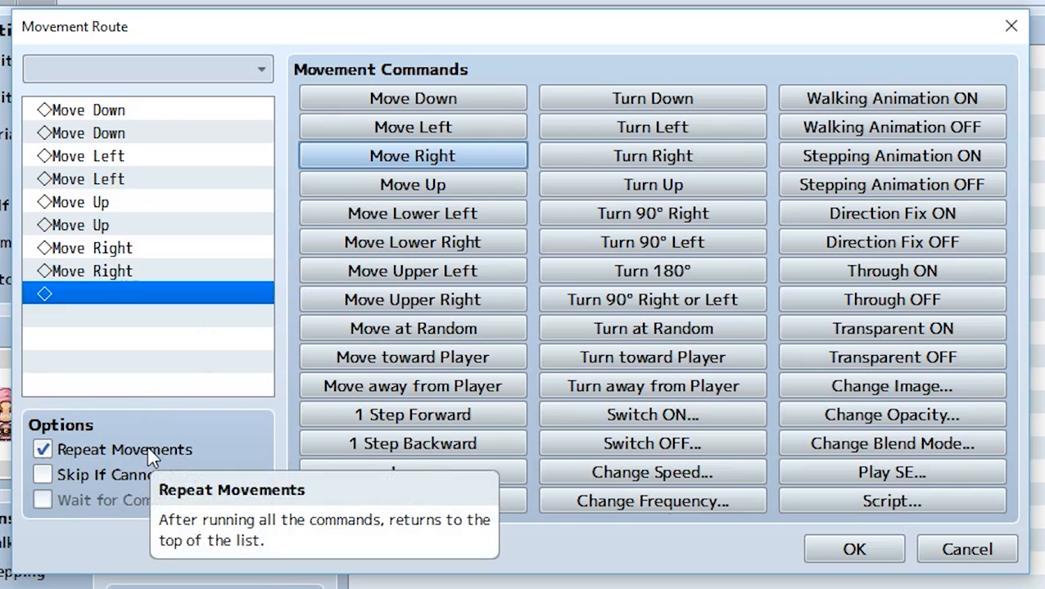
pyautogui.moveTo(99, 425)
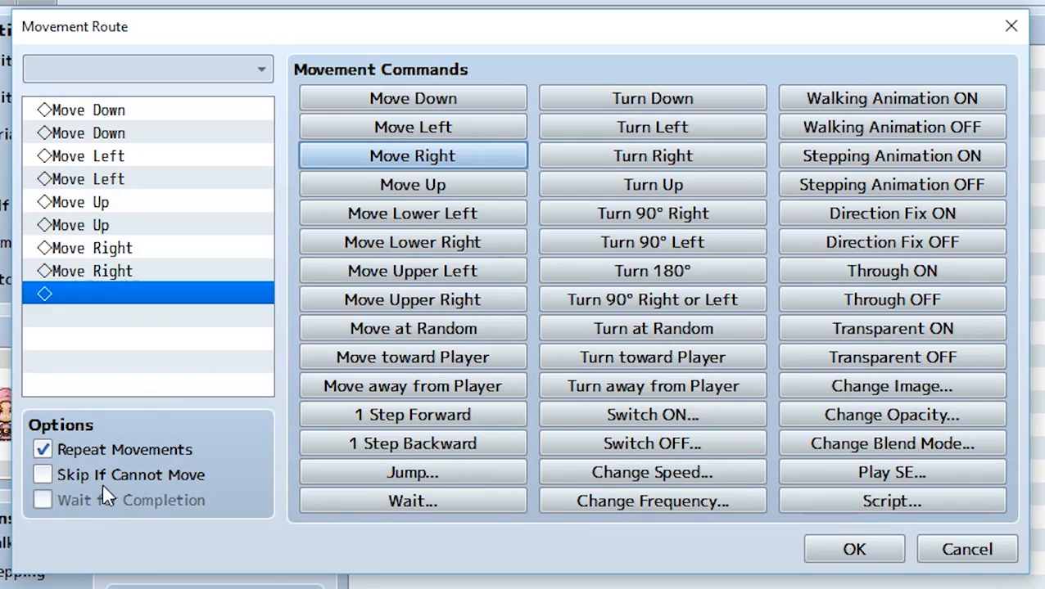
pyautogui.click(42, 474)
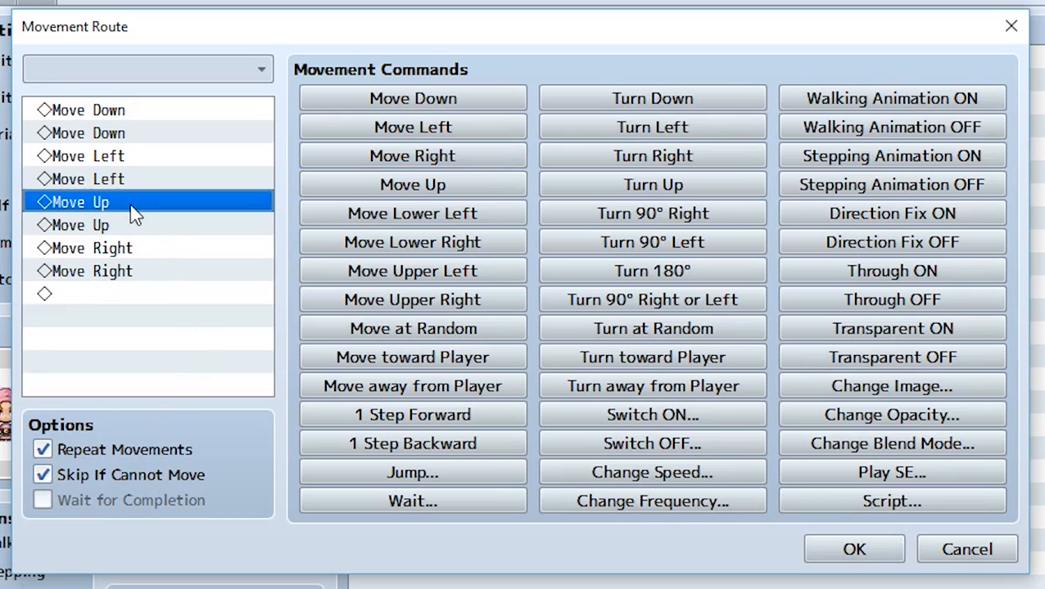
pyautogui.moveTo(127, 233)
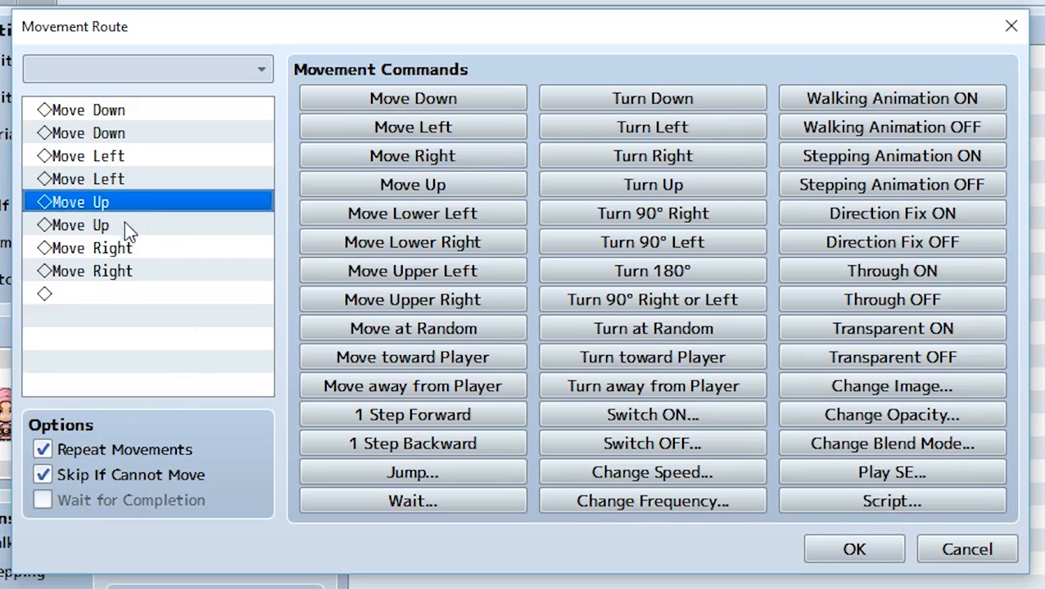
pyautogui.click(82, 225)
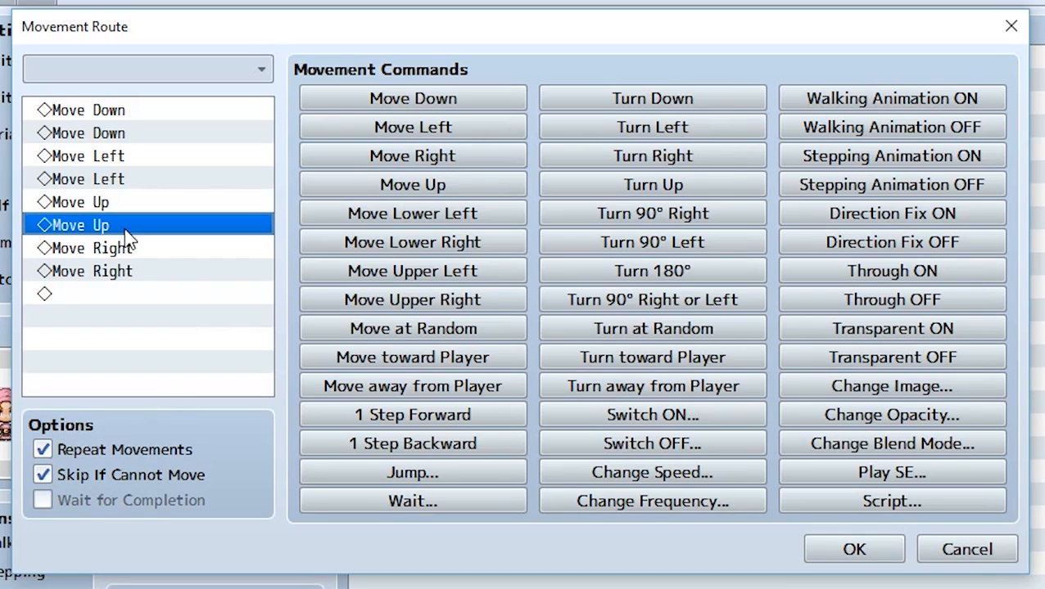
pyautogui.click(85, 248)
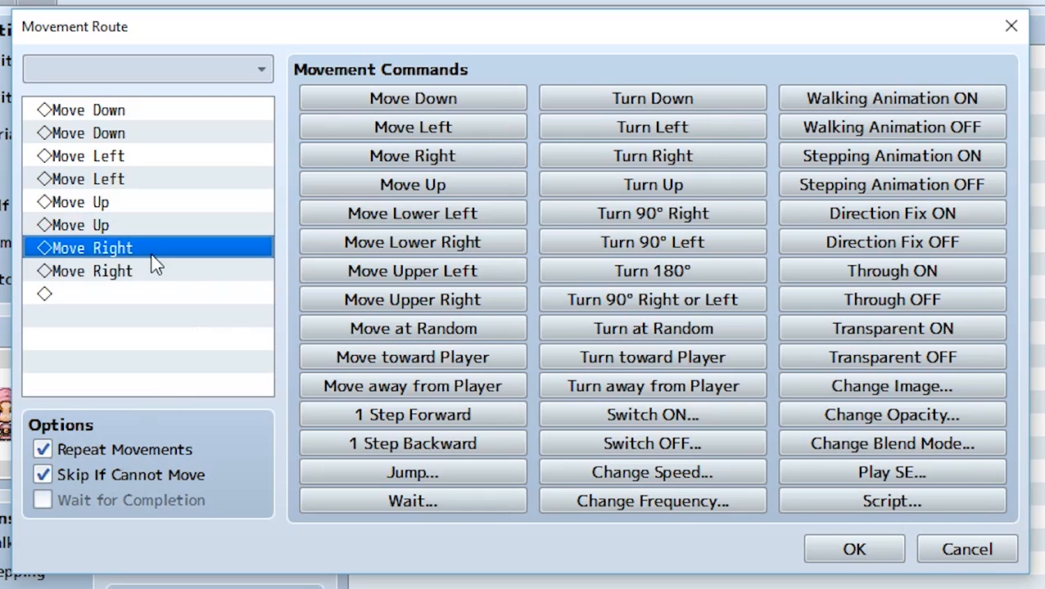
pyautogui.click(853, 549)
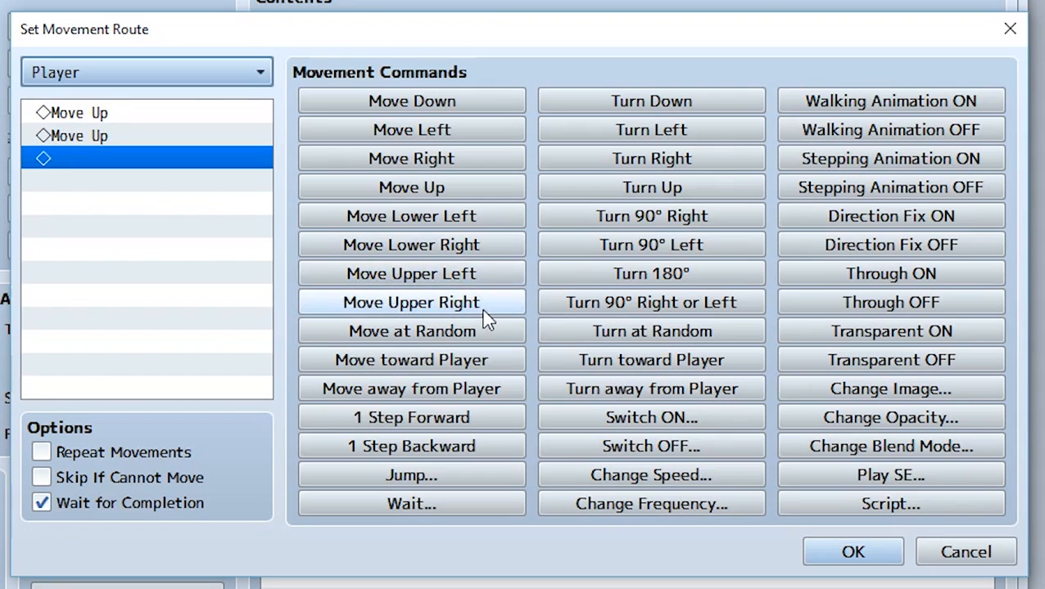
pyautogui.moveTo(411, 302)
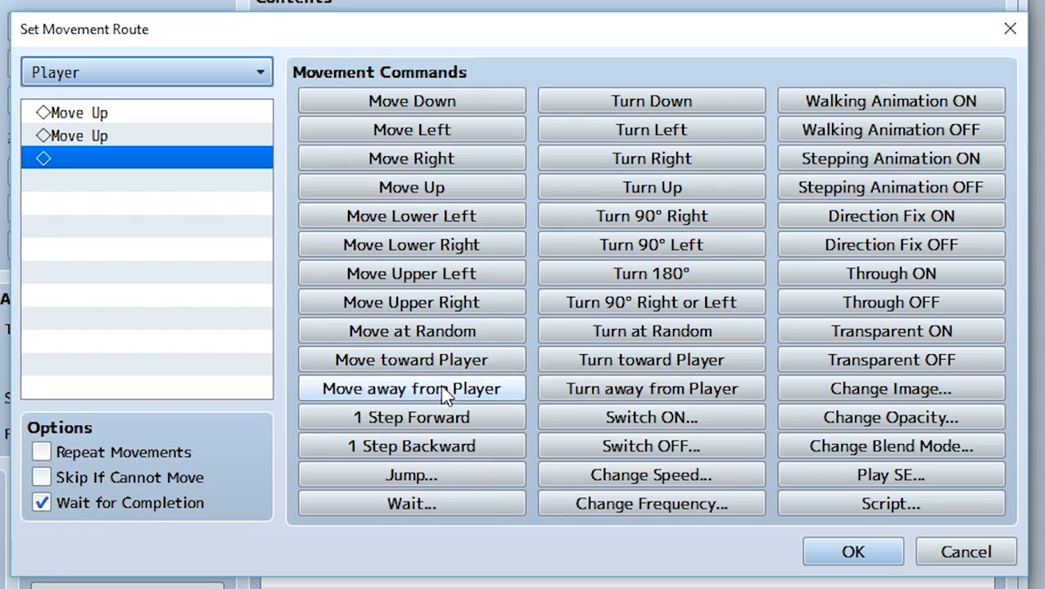
pyautogui.moveTo(412, 417)
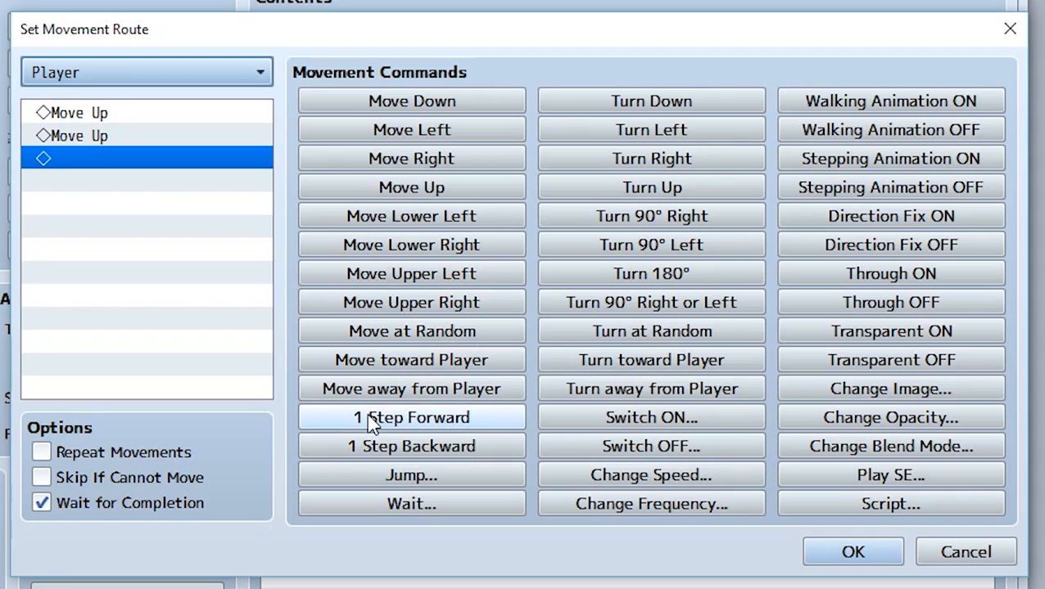
pyautogui.moveTo(442, 454)
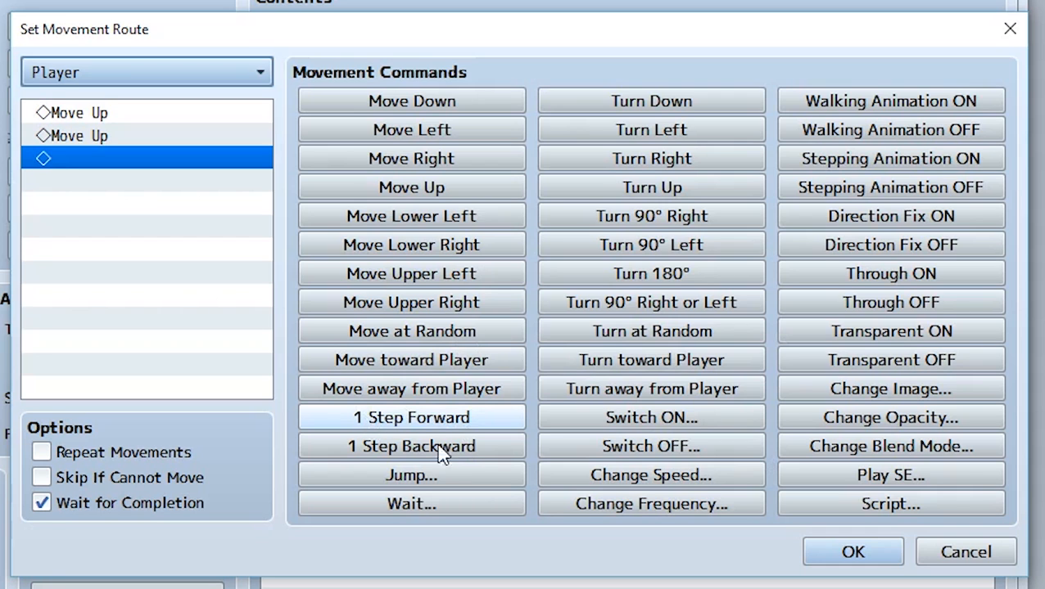
pyautogui.moveTo(411, 446)
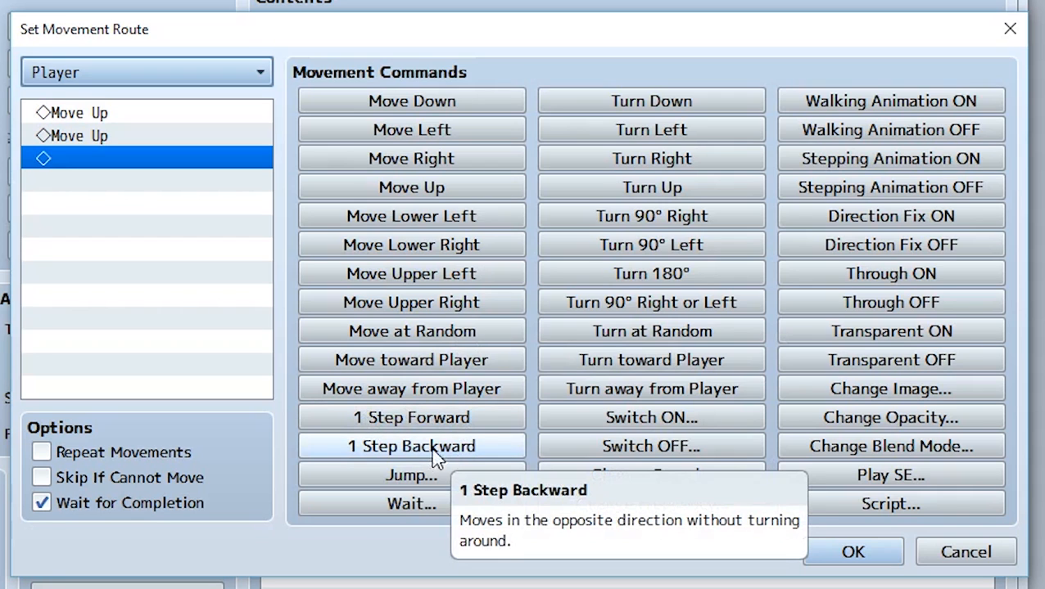
pyautogui.moveTo(426, 454)
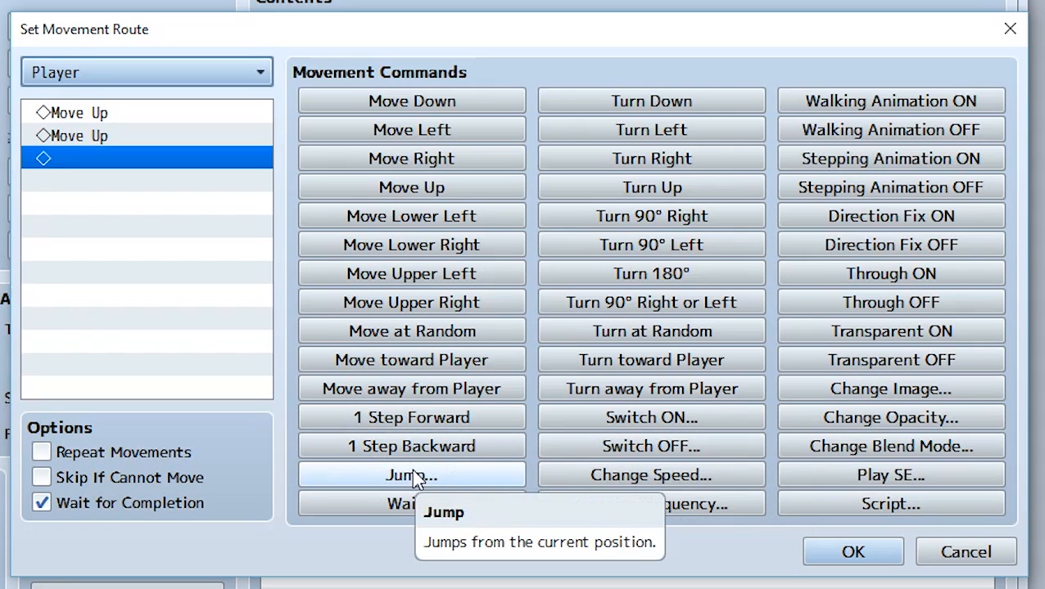
pyautogui.moveTo(410, 479)
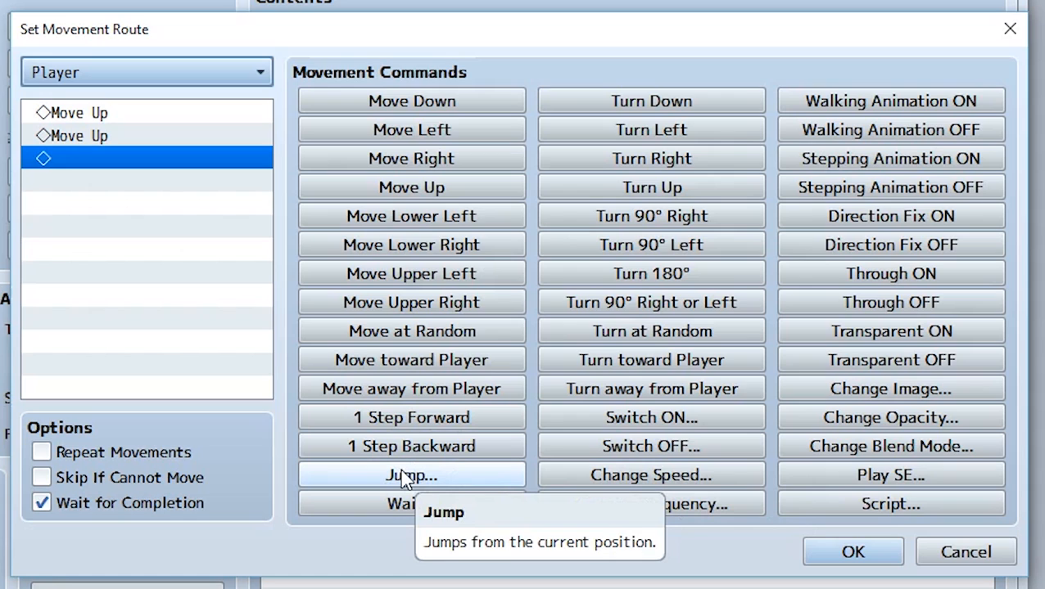
pyautogui.moveTo(399, 481)
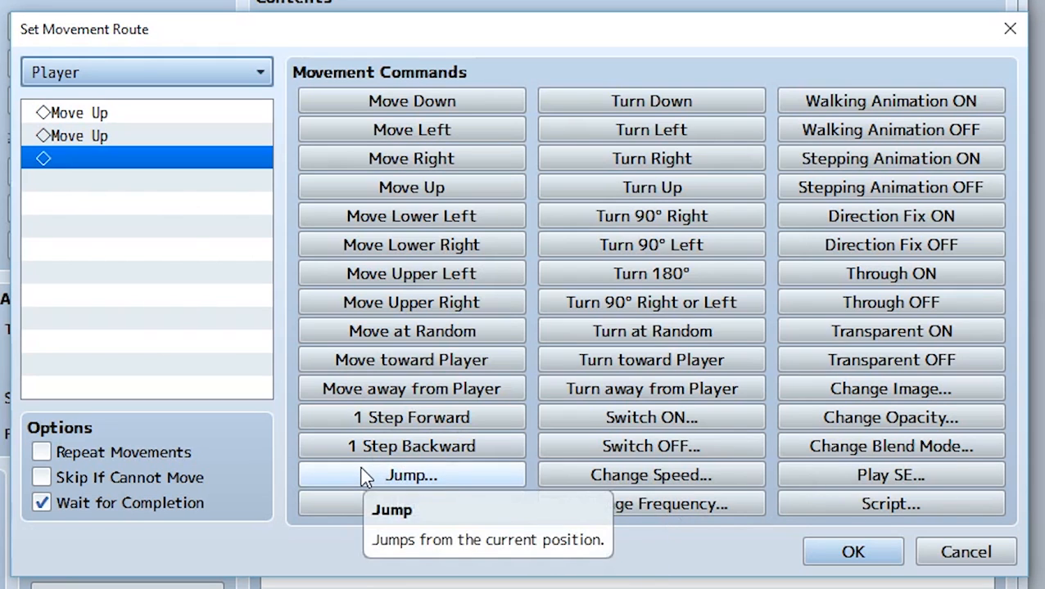
# Add a 10-frame Wait after the two Move Up steps
pyautogui.click(411, 475)
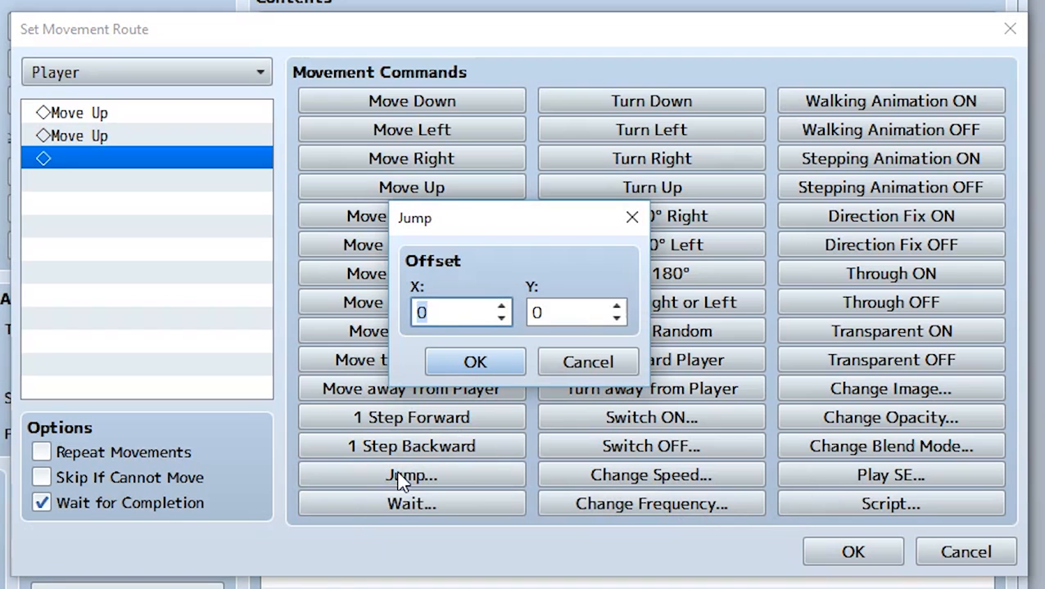
pyautogui.write('10')
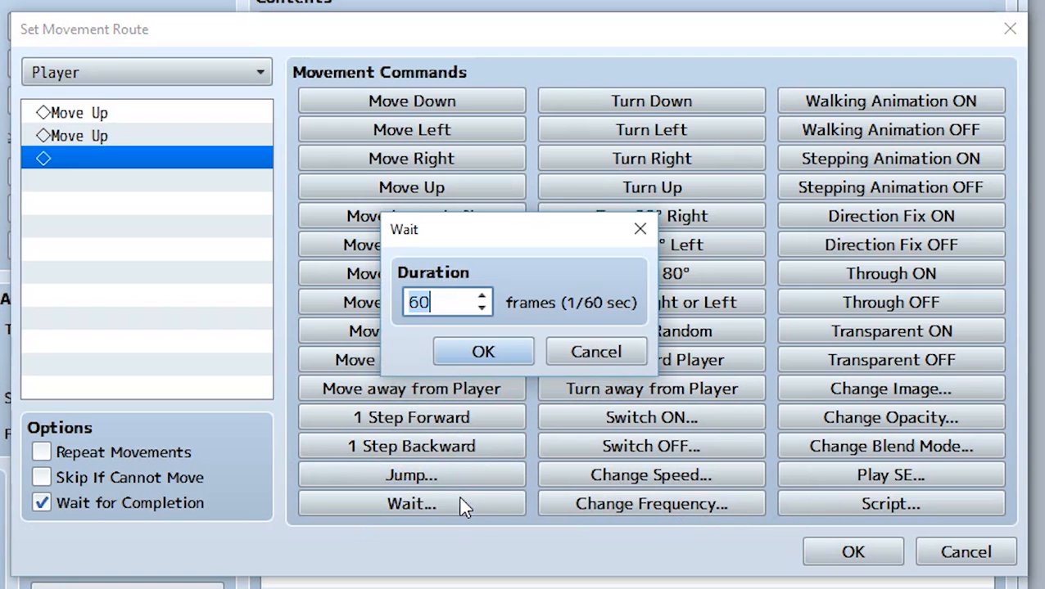
pyautogui.write('10')
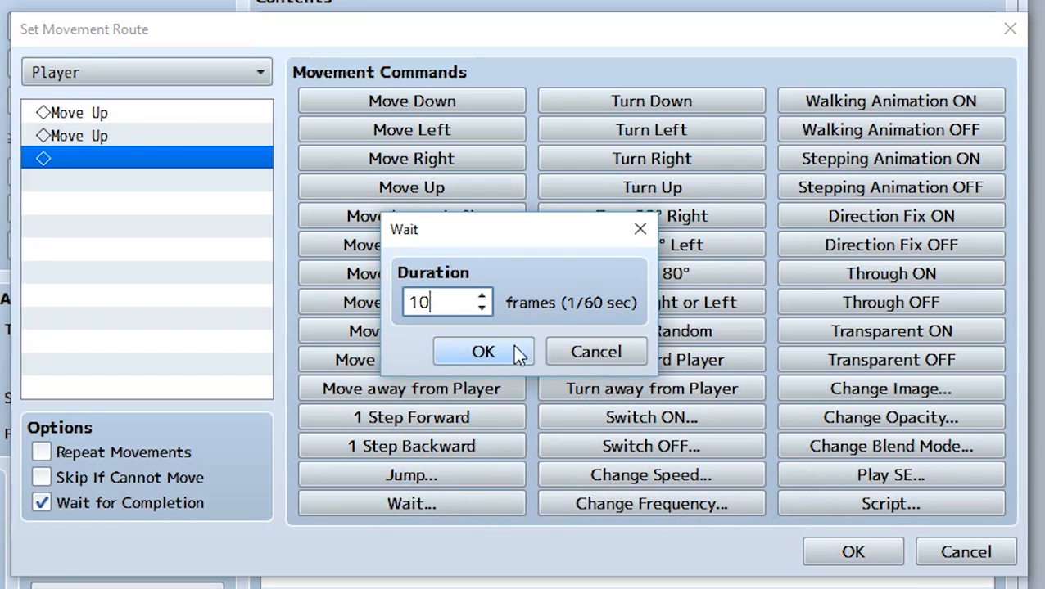
pyautogui.click(482, 351)
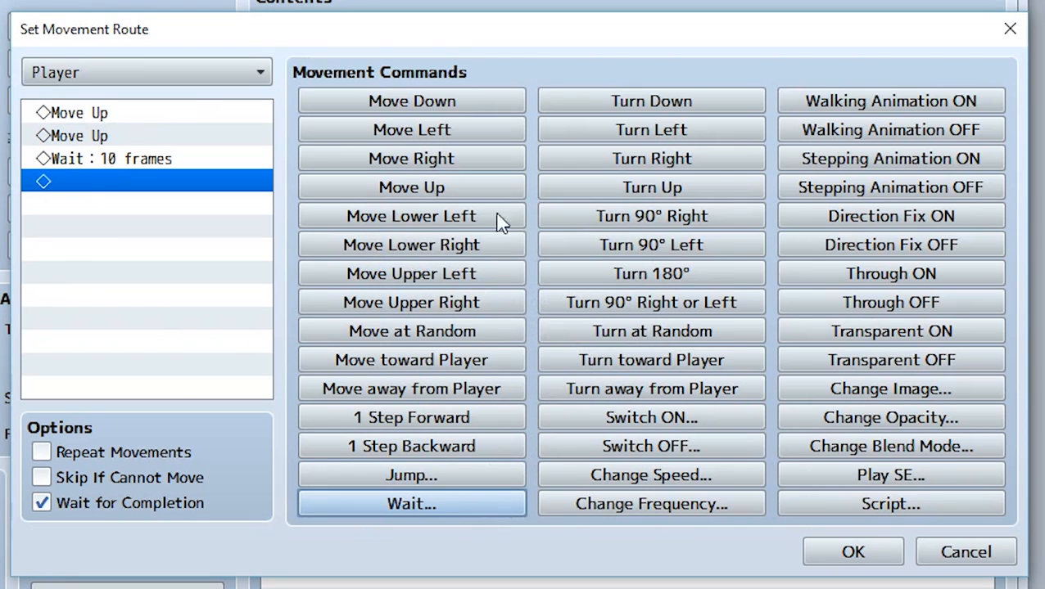
pyautogui.moveTo(651, 244)
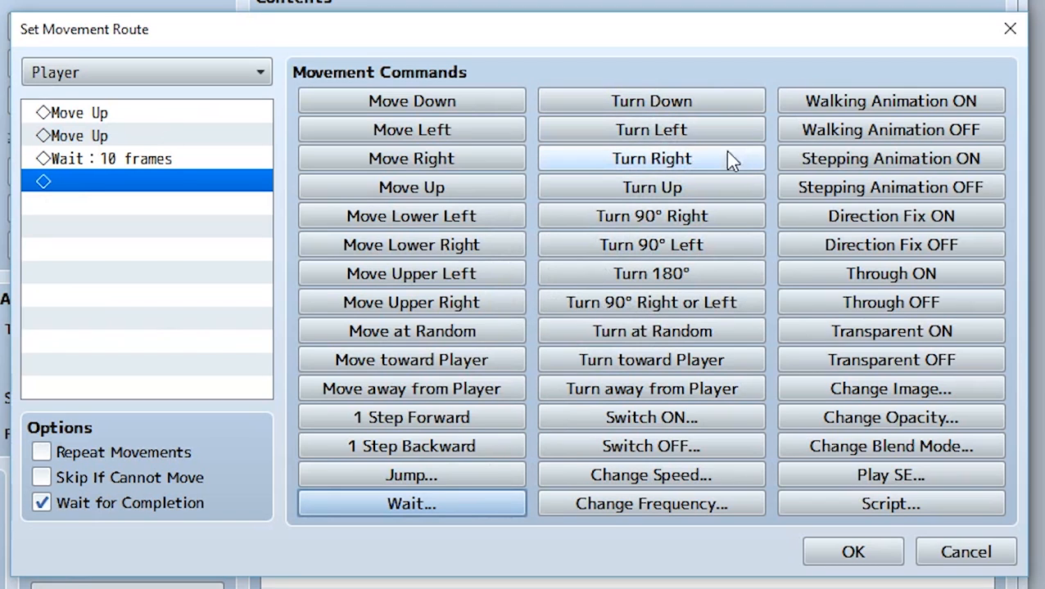
pyautogui.moveTo(589, 57)
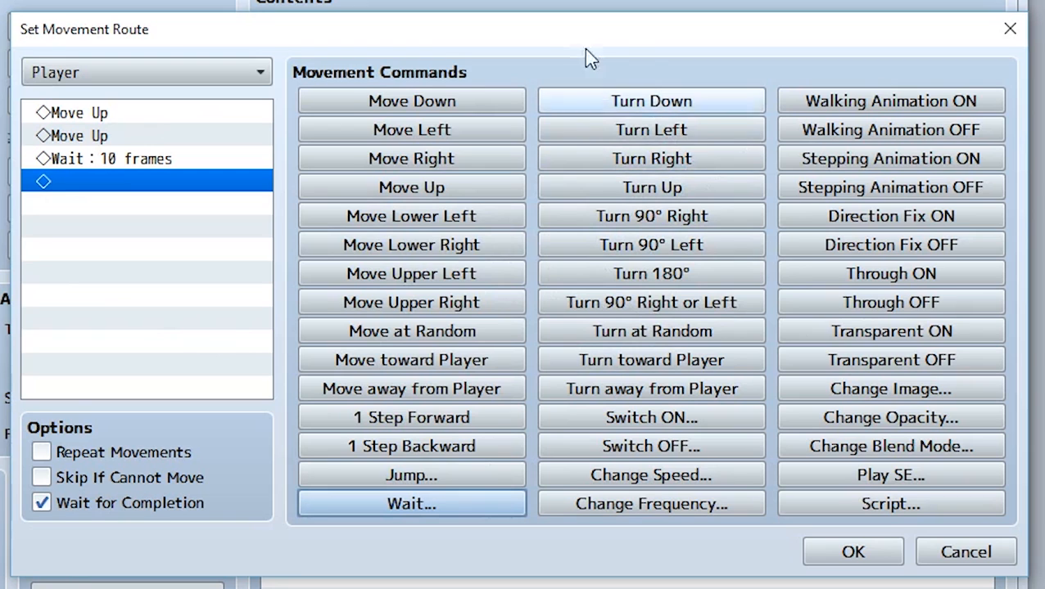
pyautogui.moveTo(651, 216)
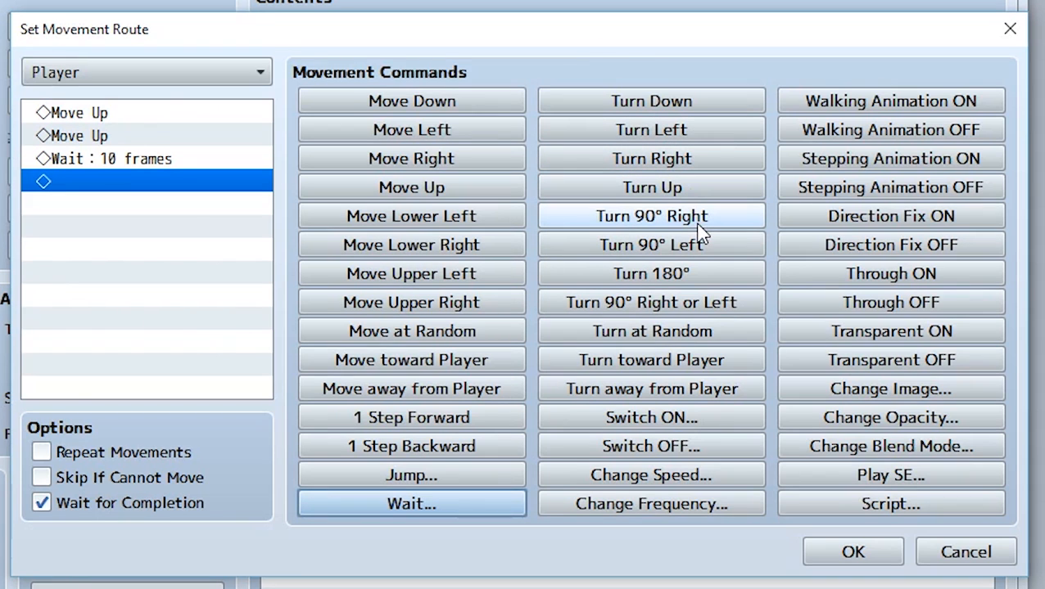
pyautogui.moveTo(651, 244)
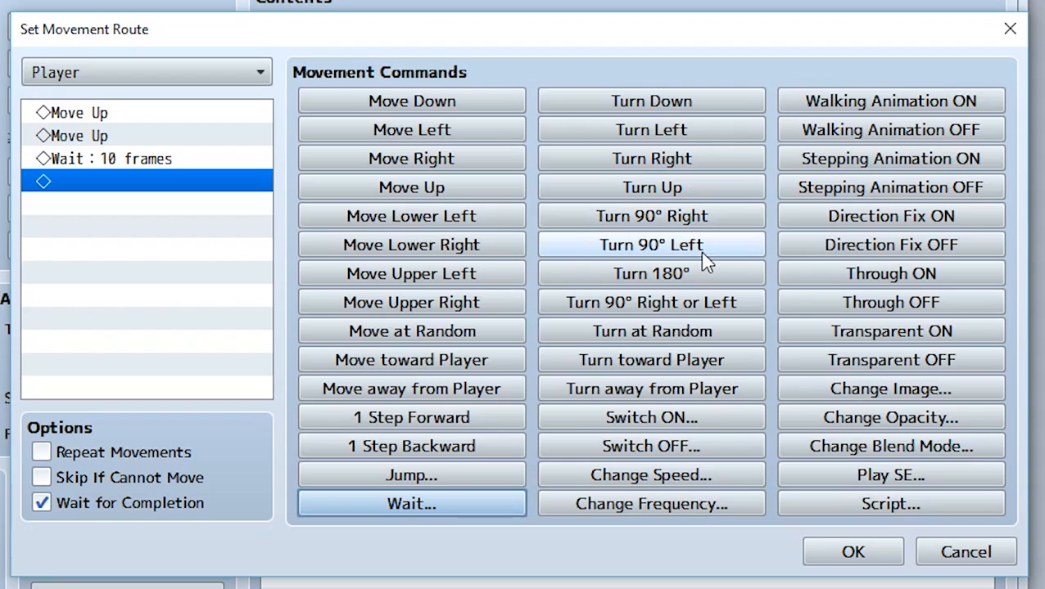
pyautogui.moveTo(651, 244)
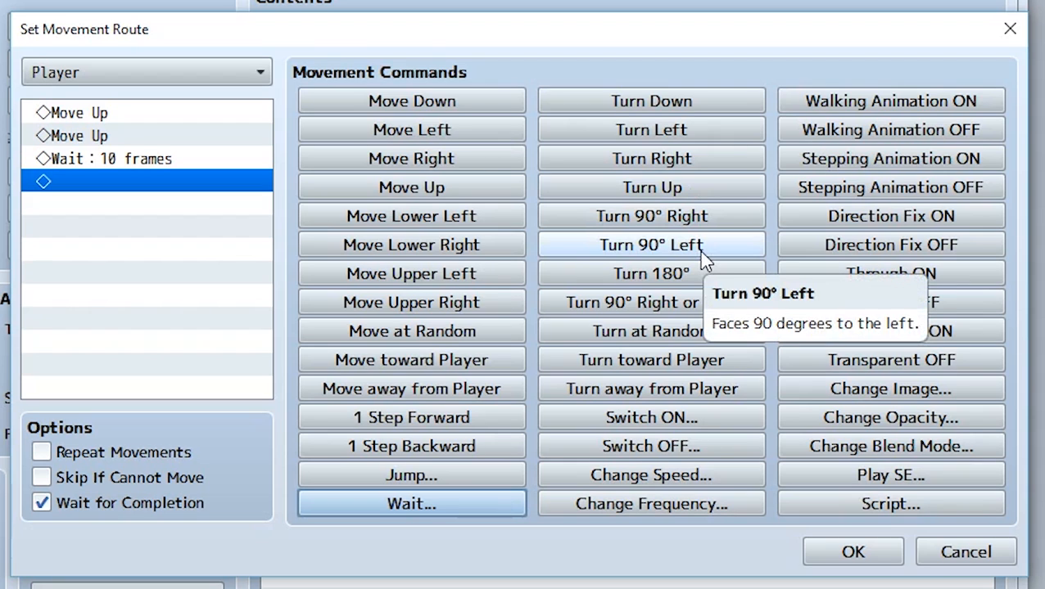
pyautogui.moveTo(687, 267)
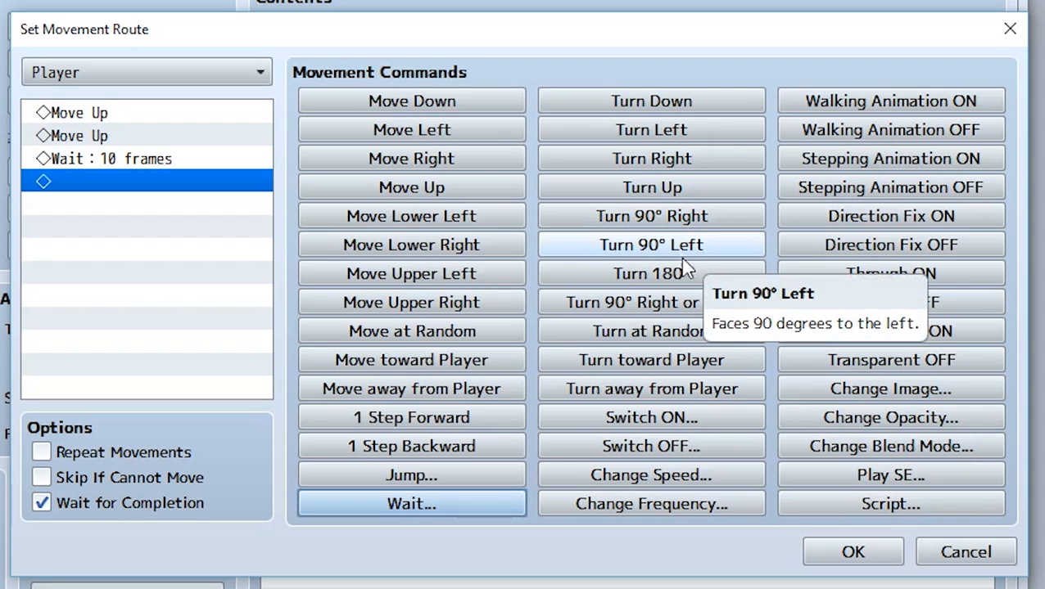
pyautogui.moveTo(651, 274)
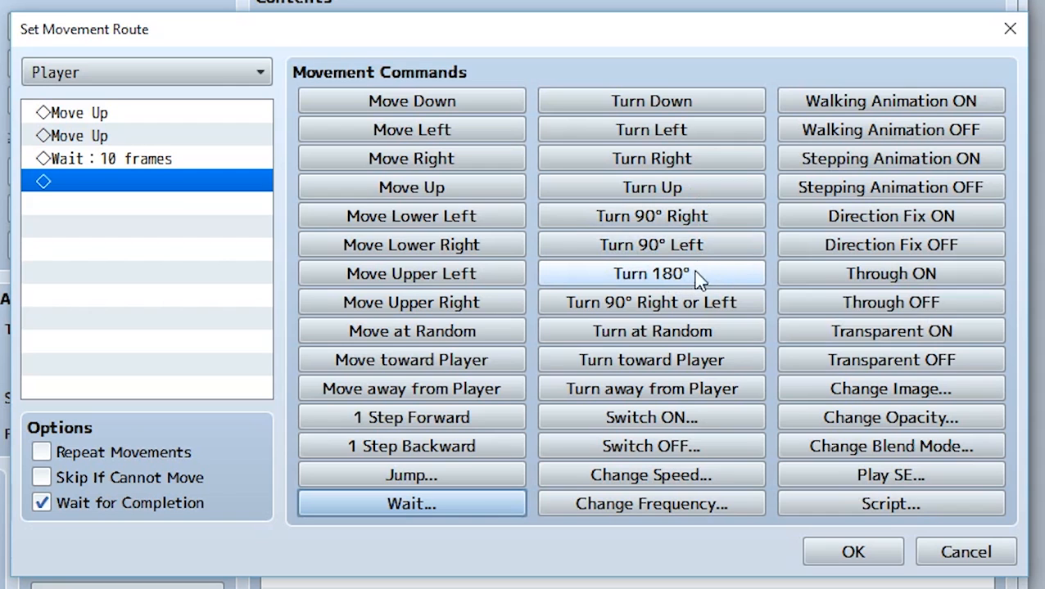
pyautogui.moveTo(651, 303)
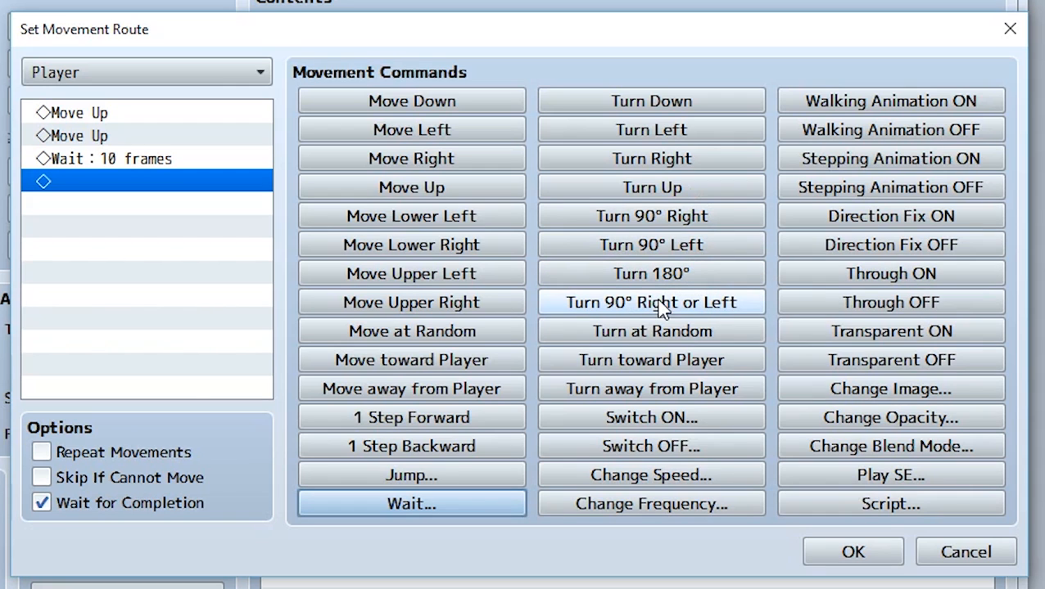
pyautogui.moveTo(651, 302)
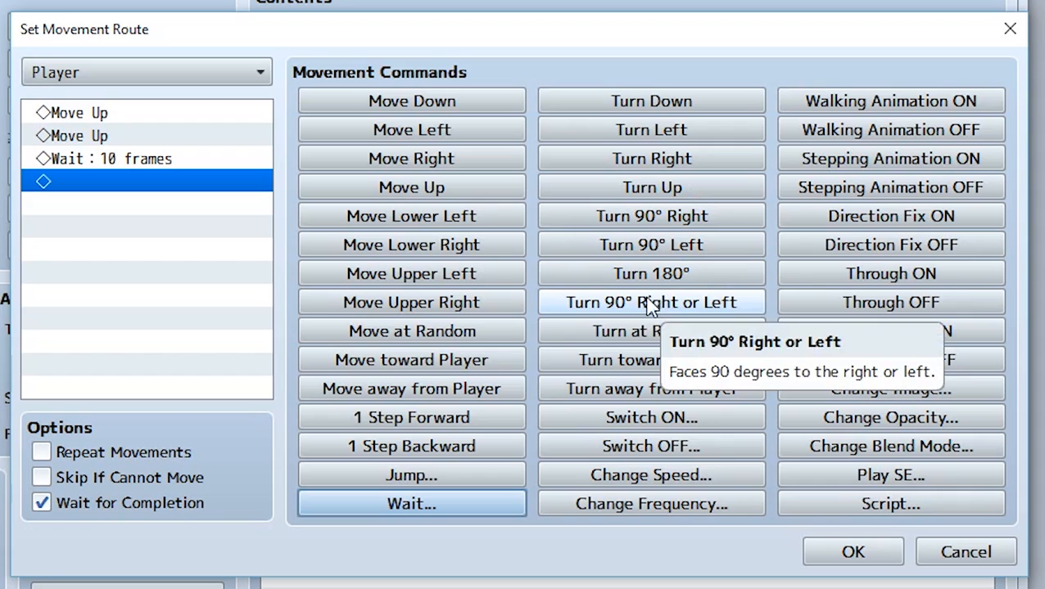
pyautogui.moveTo(651, 331)
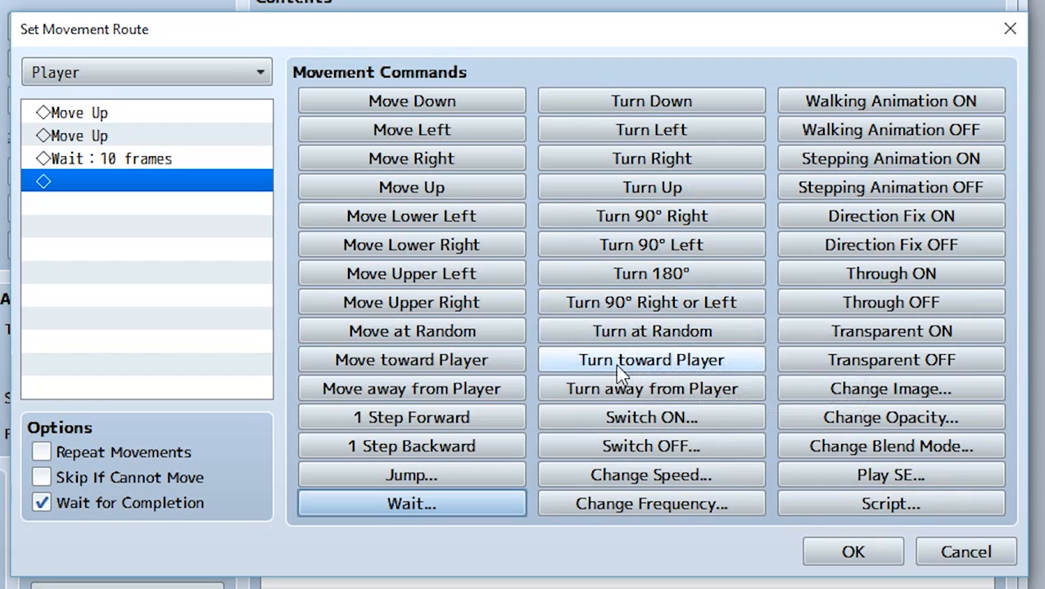
pyautogui.moveTo(651, 388)
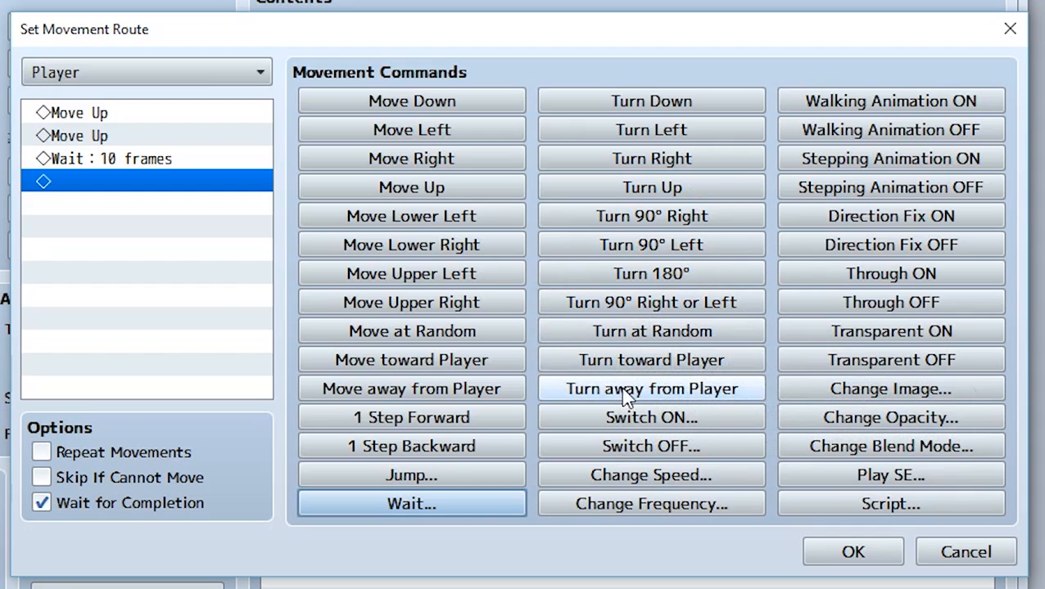
pyautogui.moveTo(651, 417)
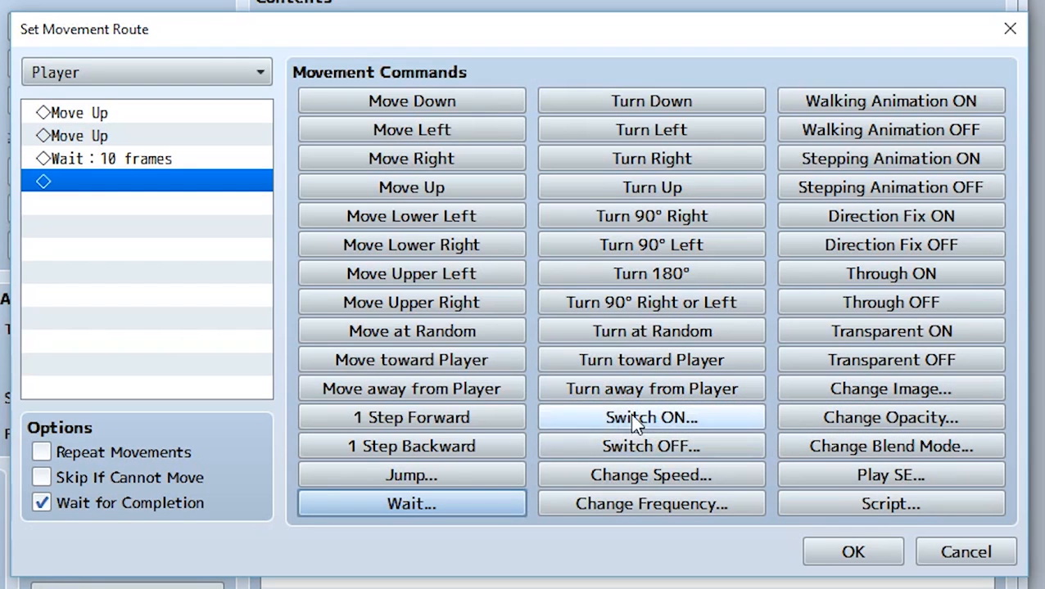
# Add a Change Speed 6: x4 Faster command to the Player's route
pyautogui.click(651, 417)
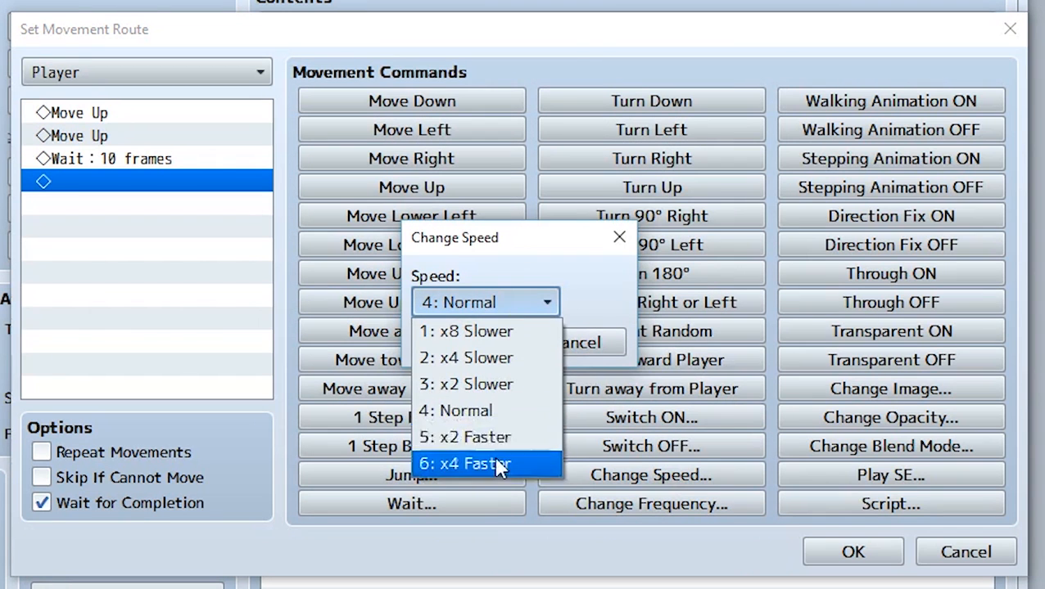
pyautogui.click(464, 464)
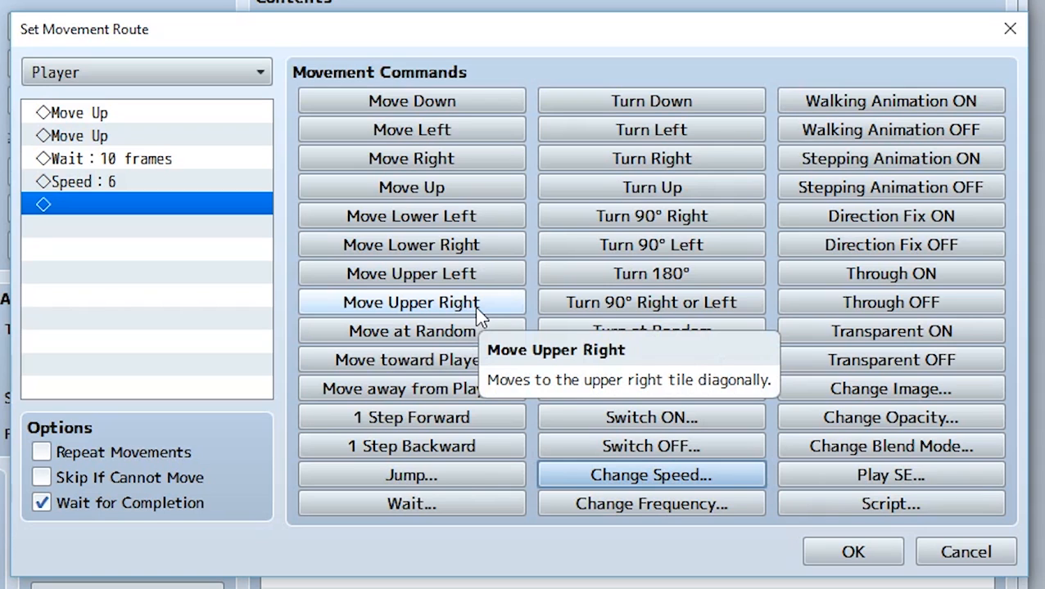
pyautogui.click(82, 182)
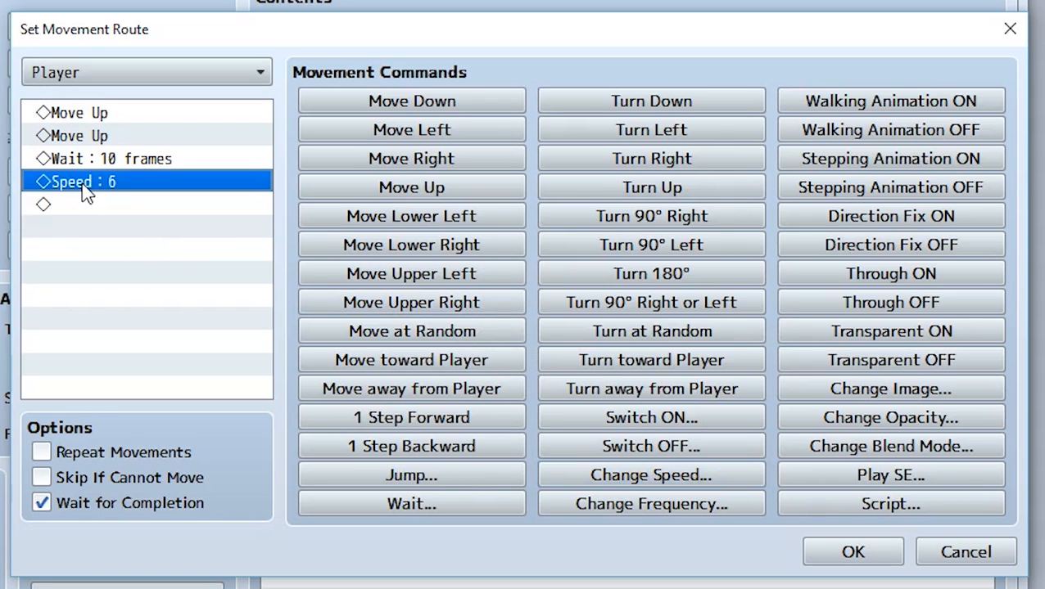
# Add Change Speed 4: Normal and select it as the insertion point
pyautogui.click(651, 475)
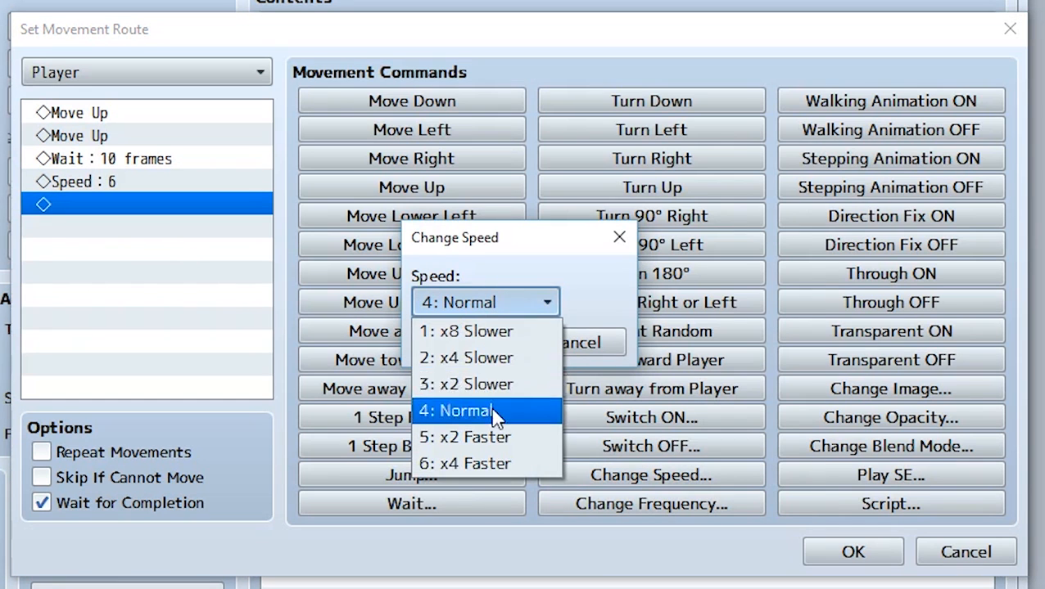
pyautogui.click(459, 410)
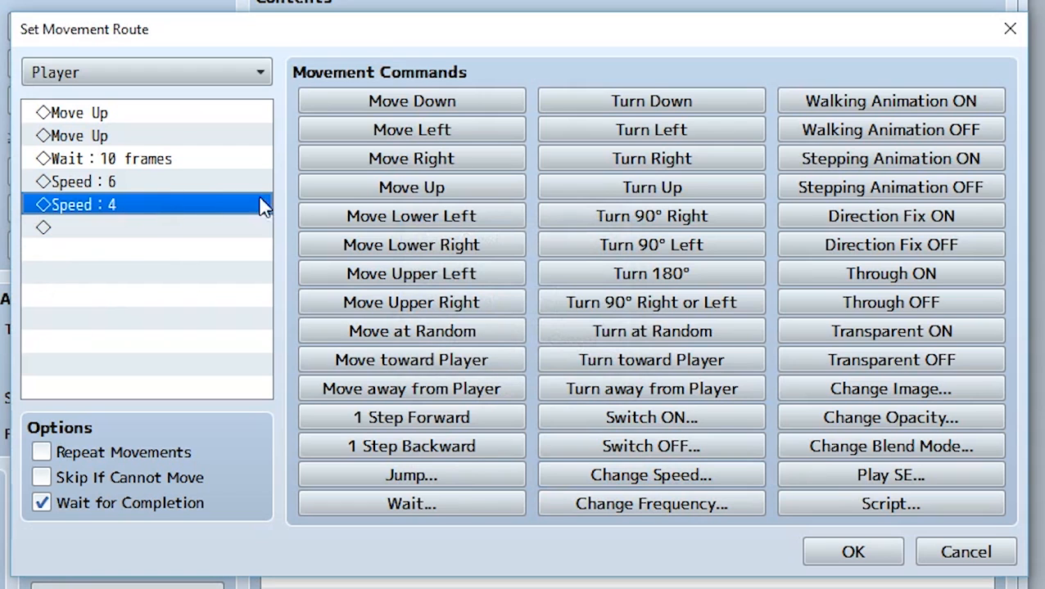
pyautogui.click(411, 129)
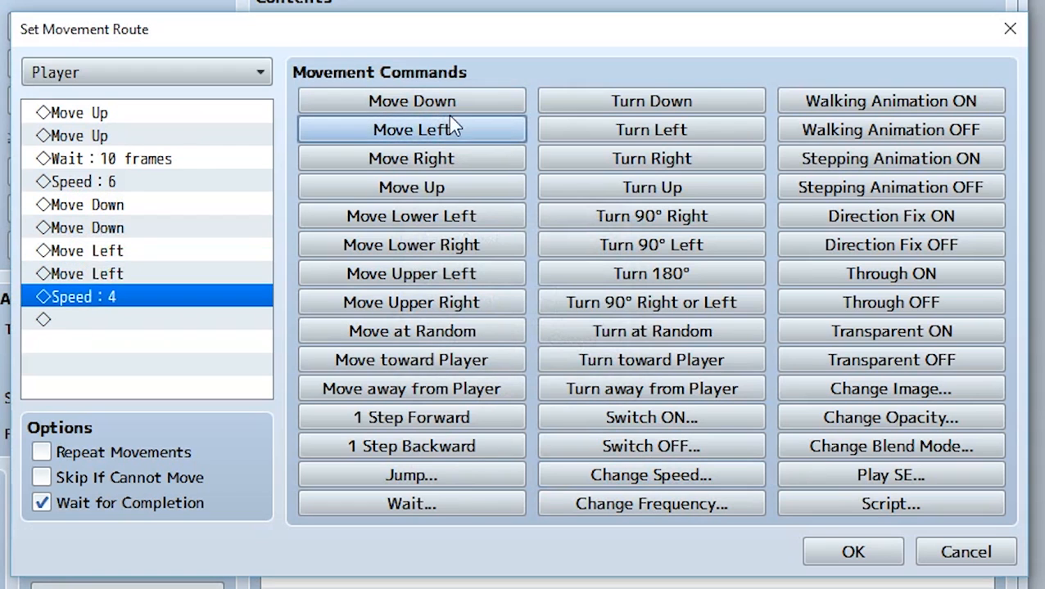
# Select one of the two Move Down steps for removal
pyautogui.click(85, 205)
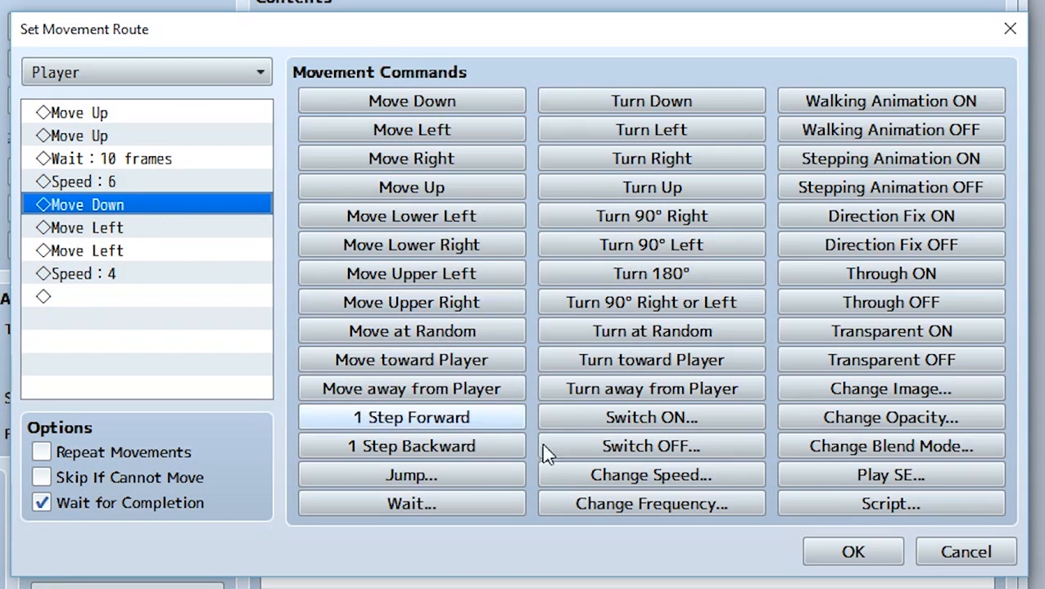
pyautogui.moveTo(824, 91)
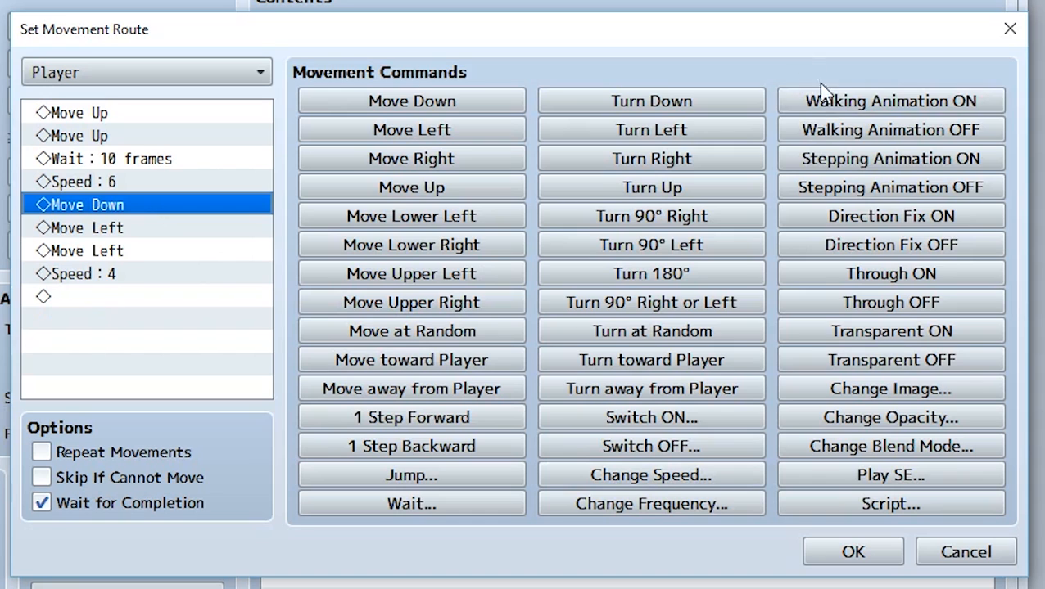
pyautogui.moveTo(890, 187)
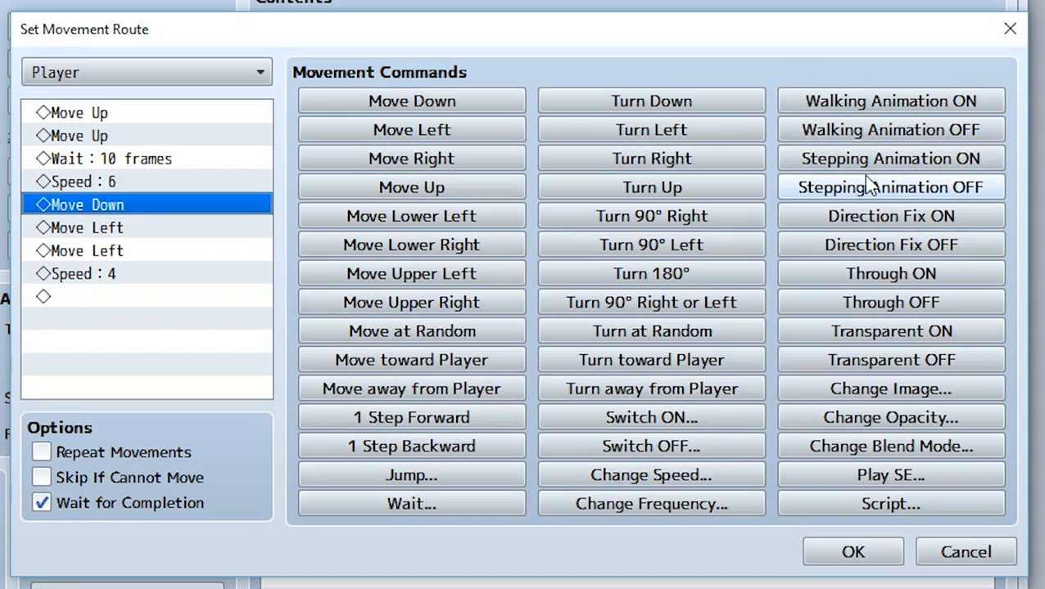
pyautogui.moveTo(891, 101)
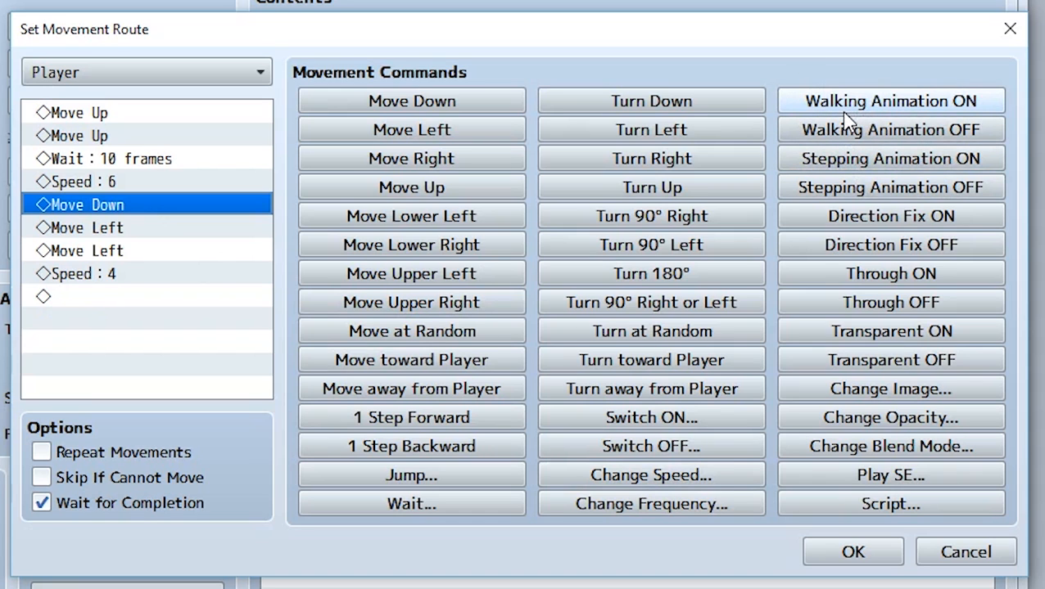
pyautogui.moveTo(890, 100)
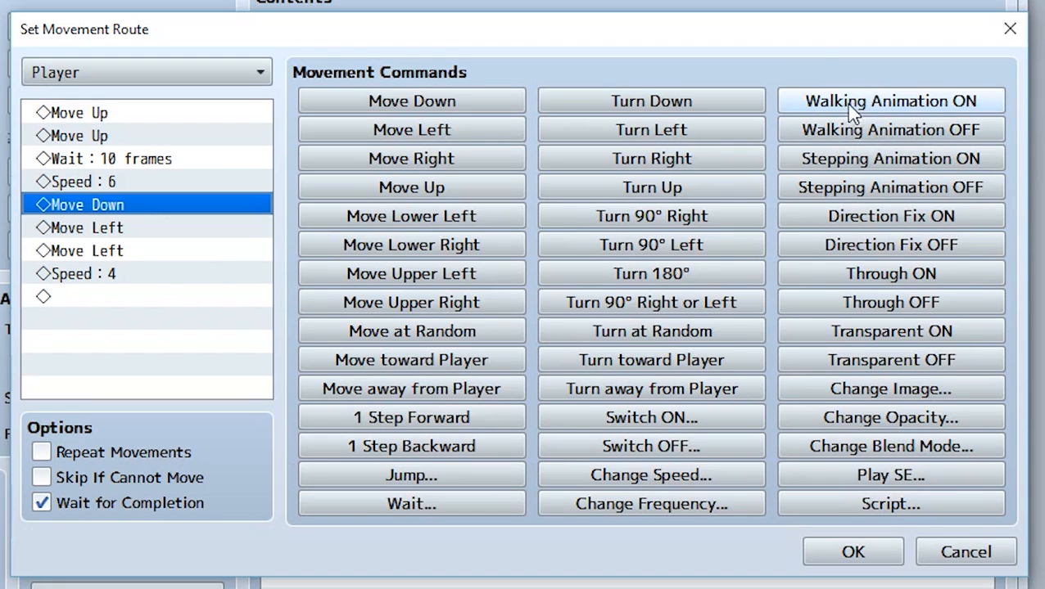
pyautogui.moveTo(892, 121)
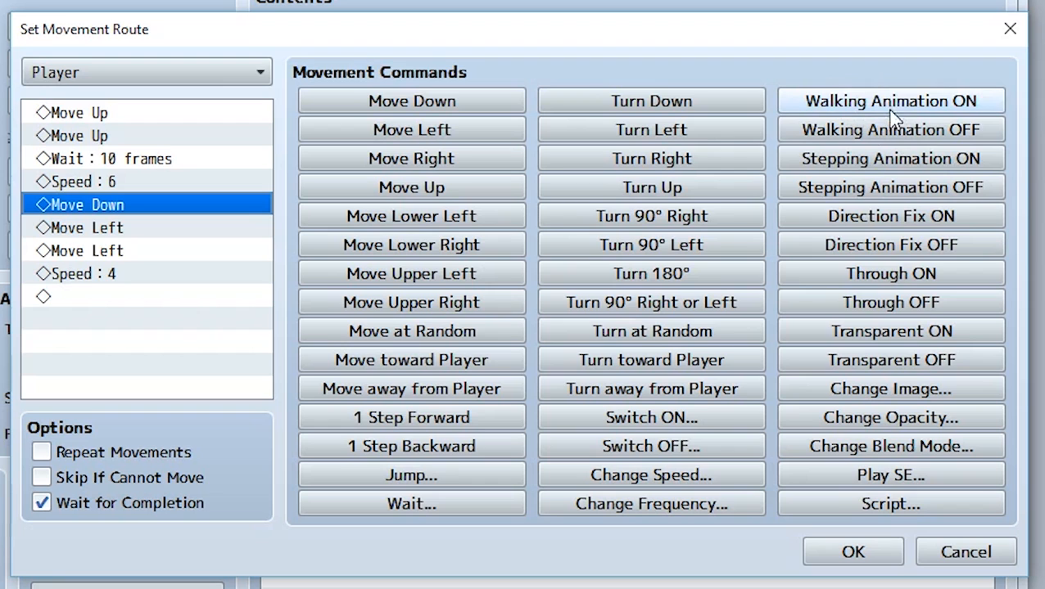
pyautogui.moveTo(899, 131)
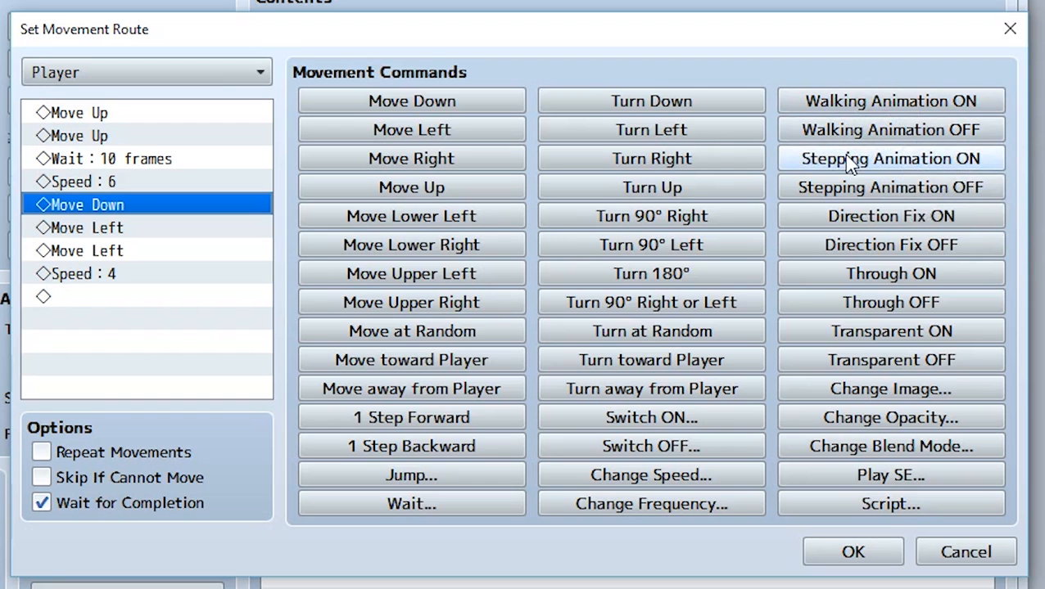
pyautogui.moveTo(890, 158)
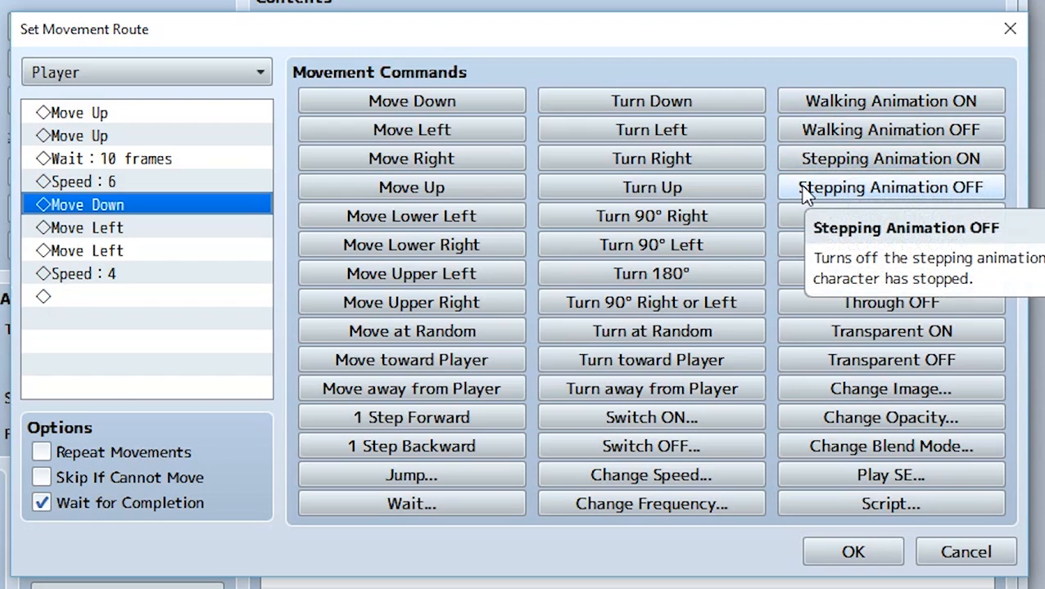
pyautogui.moveTo(890, 216)
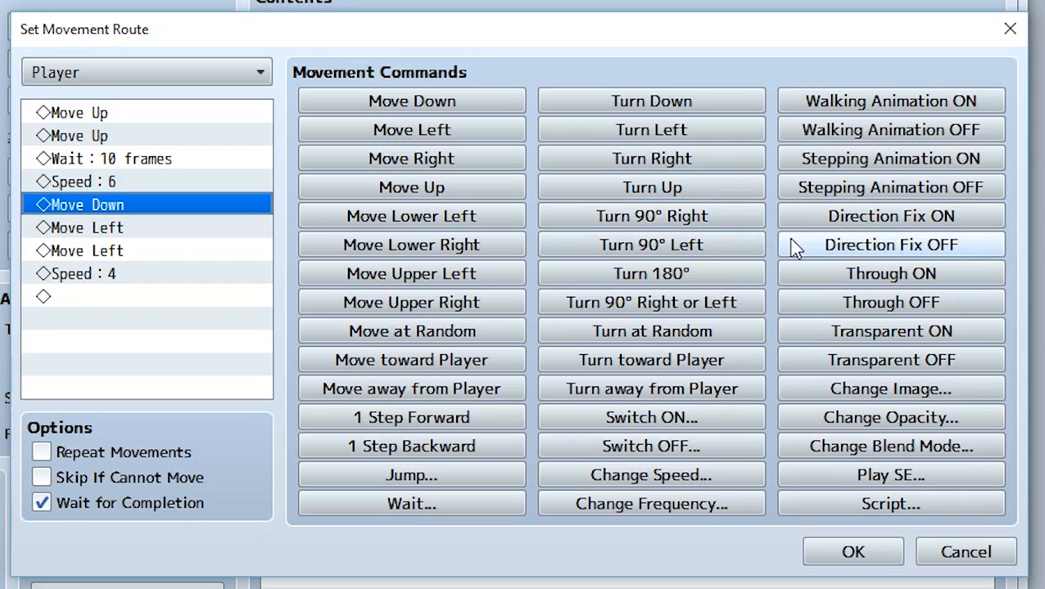
# Add Direction Fix ON and OFF, Transparent ON, and leftward moves to the route
pyautogui.click(890, 216)
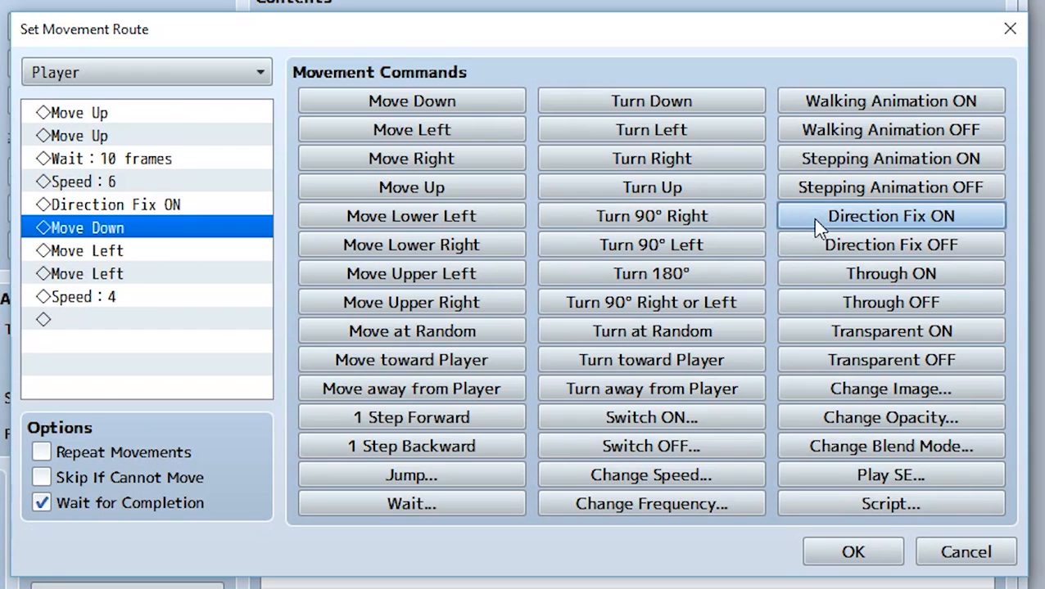
pyautogui.moveTo(891, 273)
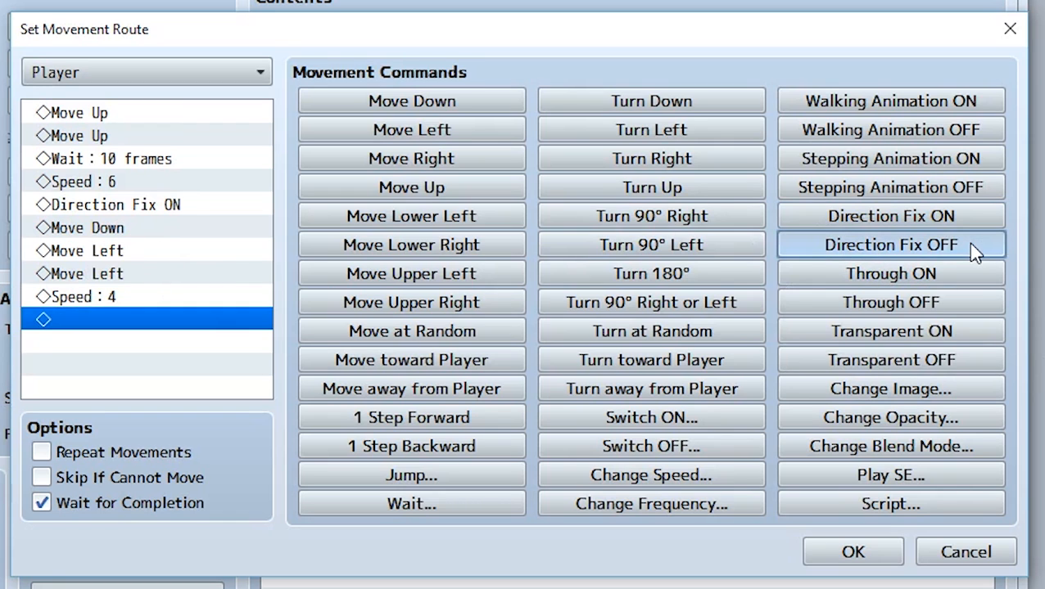
pyautogui.click(890, 245)
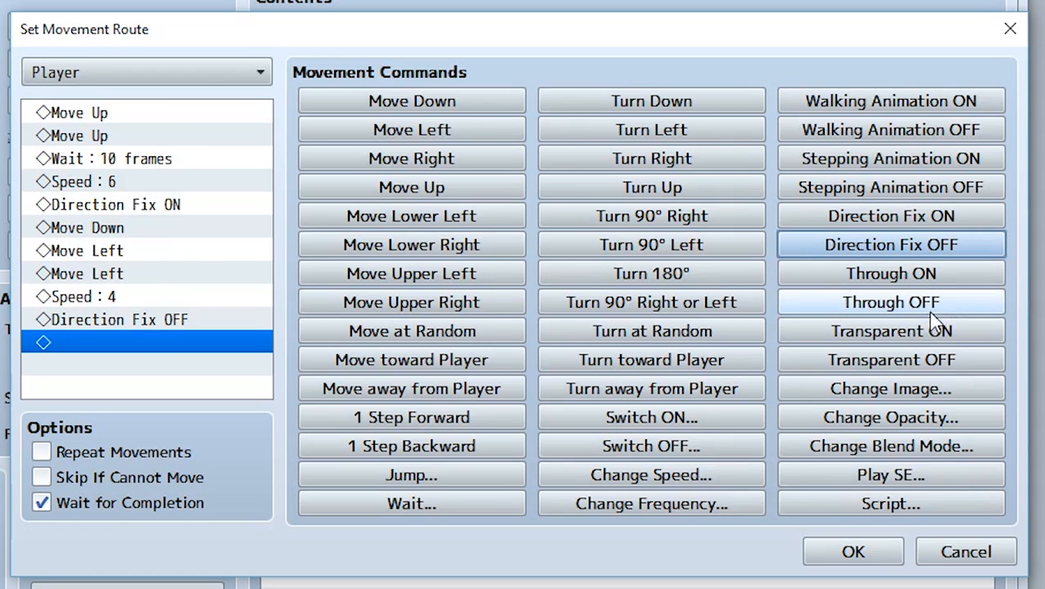
pyautogui.moveTo(890, 273)
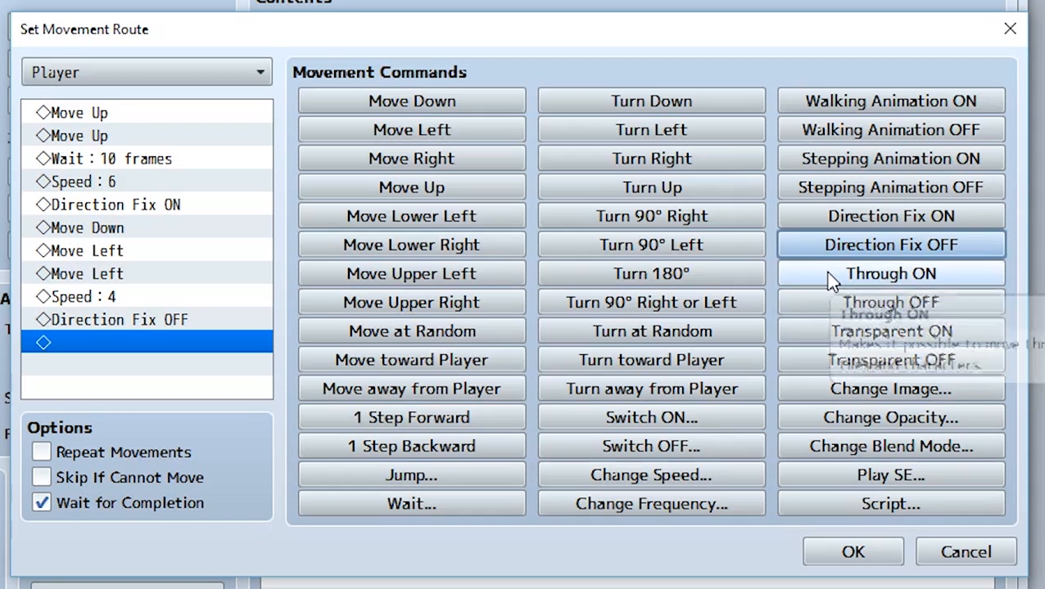
pyautogui.moveTo(890, 274)
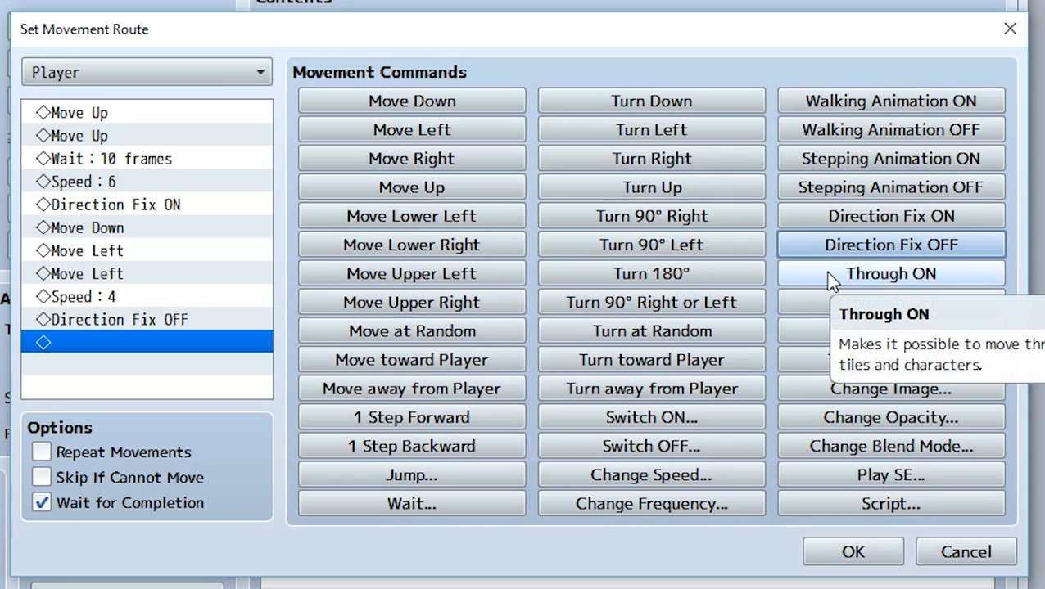
pyautogui.moveTo(807, 326)
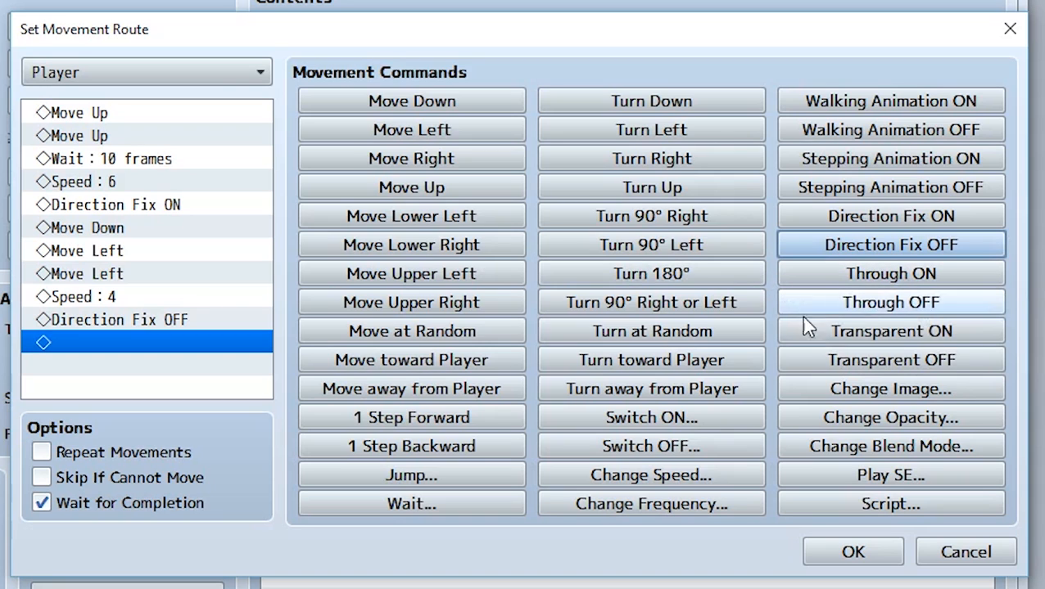
pyautogui.moveTo(817, 336)
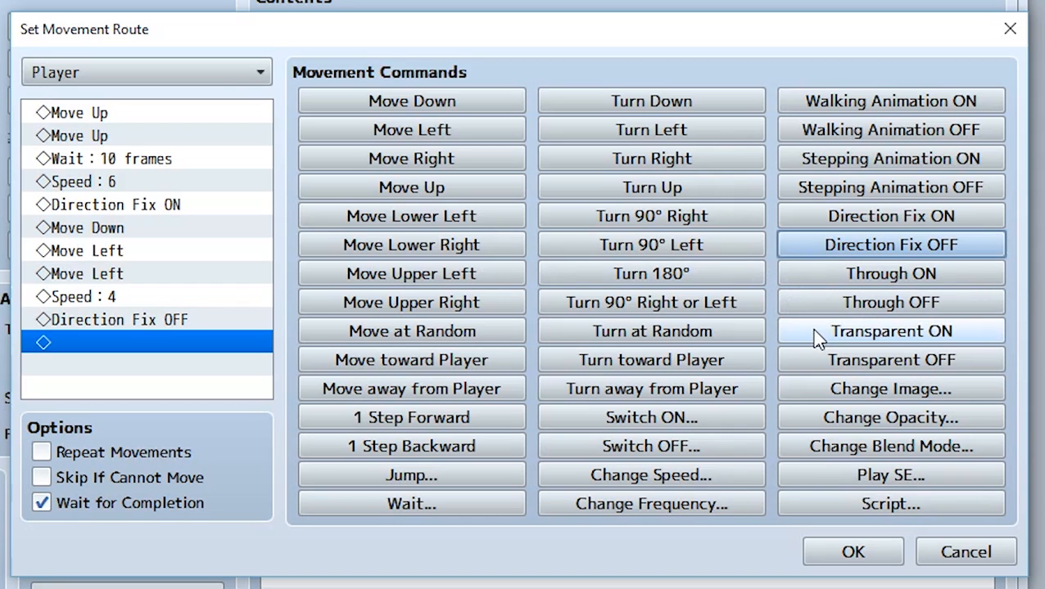
pyautogui.click(890, 331)
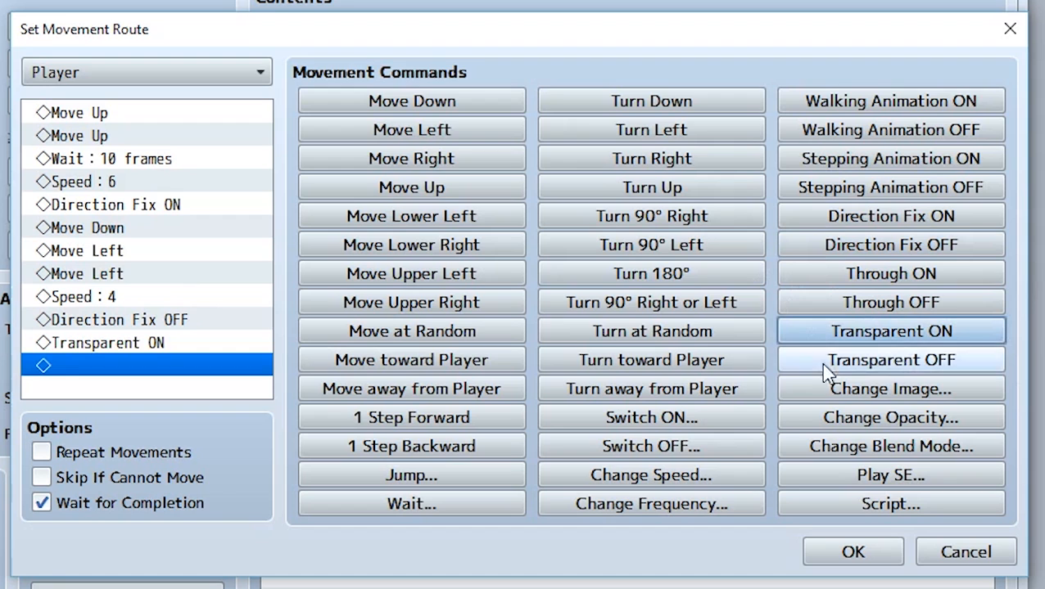
pyautogui.click(411, 130)
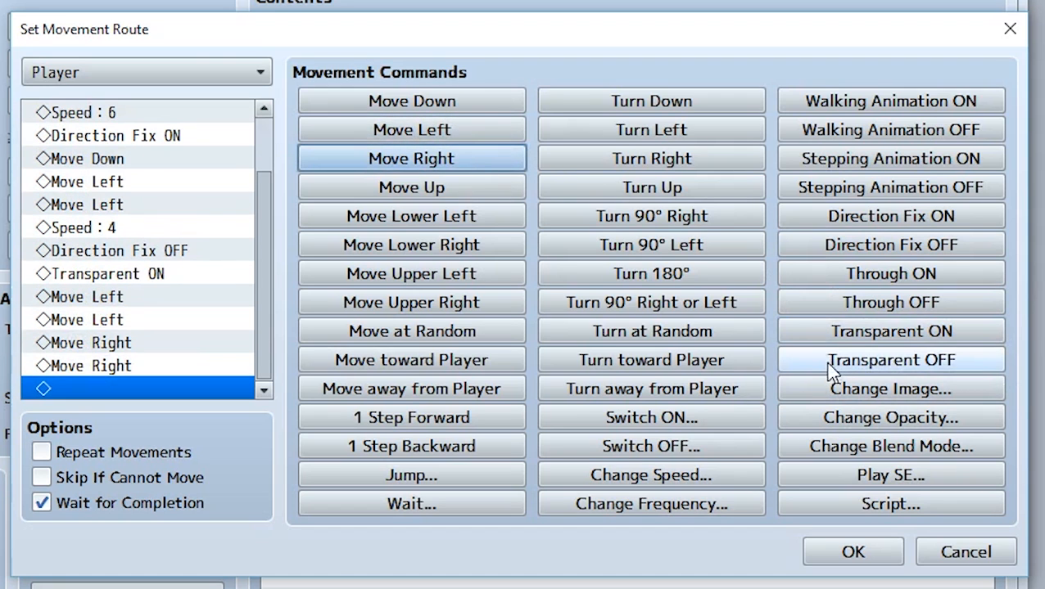
# Add Transparent OFF and change the Player's graphic to Actor2(2)
pyautogui.click(890, 360)
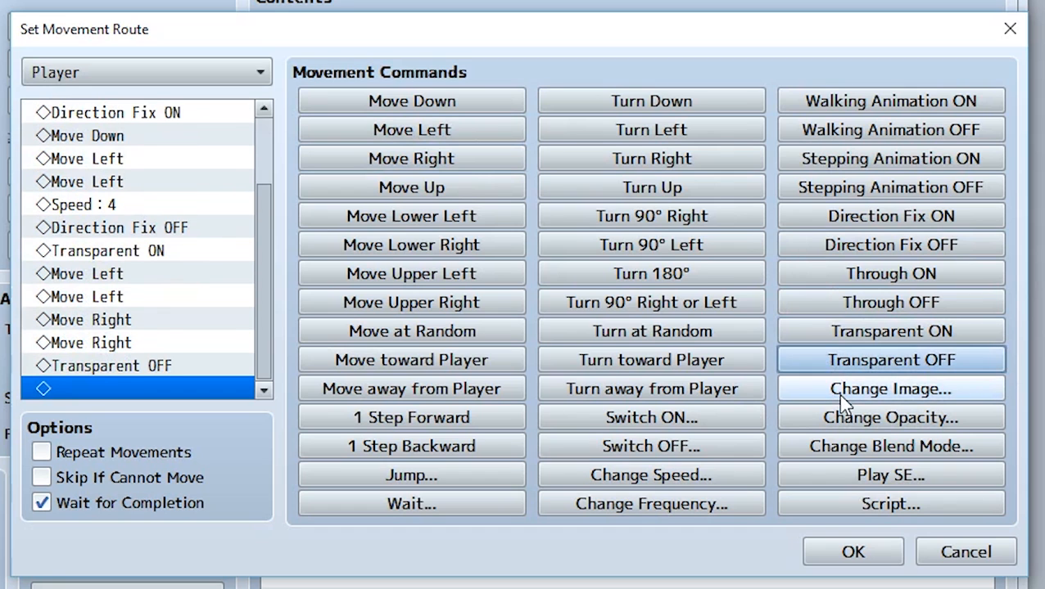
pyautogui.click(890, 389)
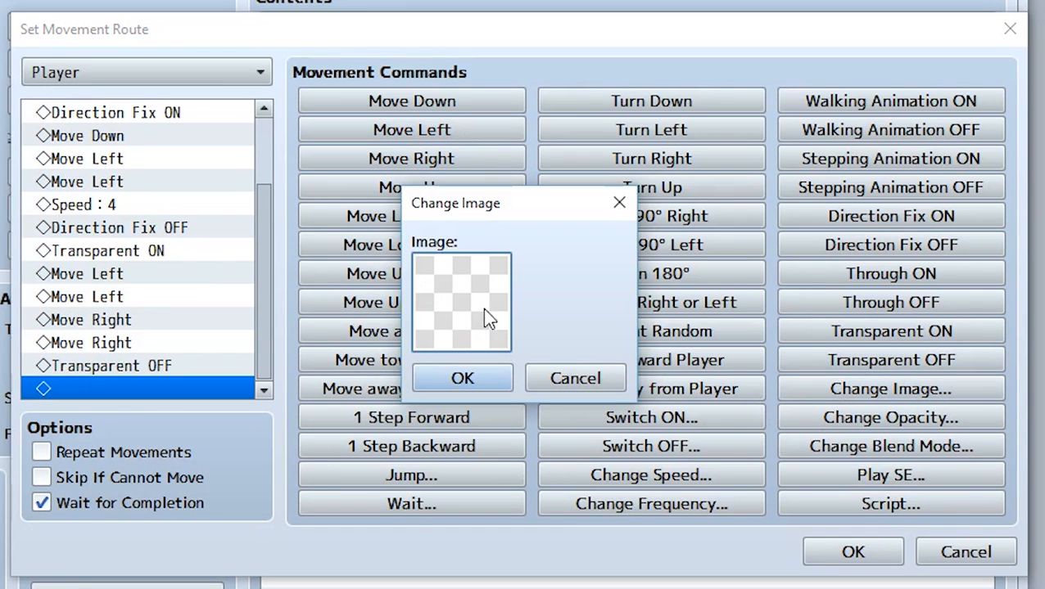
pyautogui.click(460, 303)
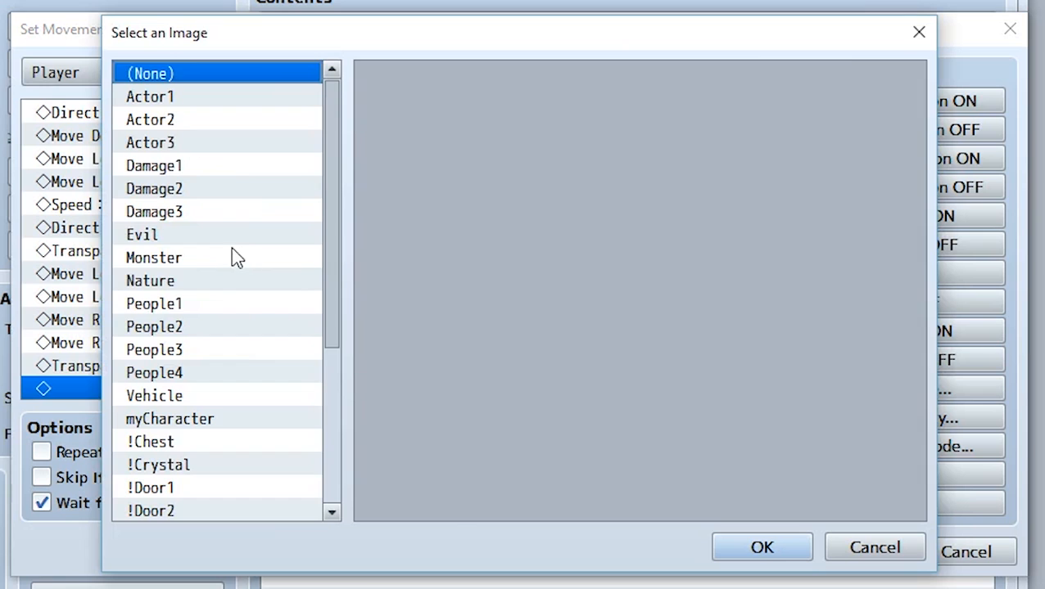
pyautogui.click(150, 119)
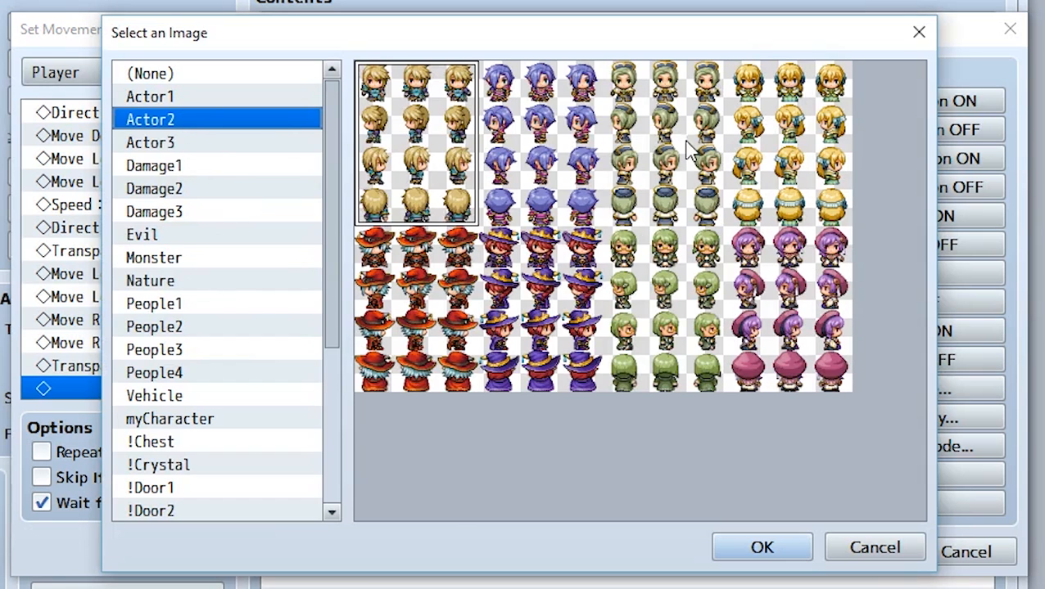
pyautogui.click(760, 547)
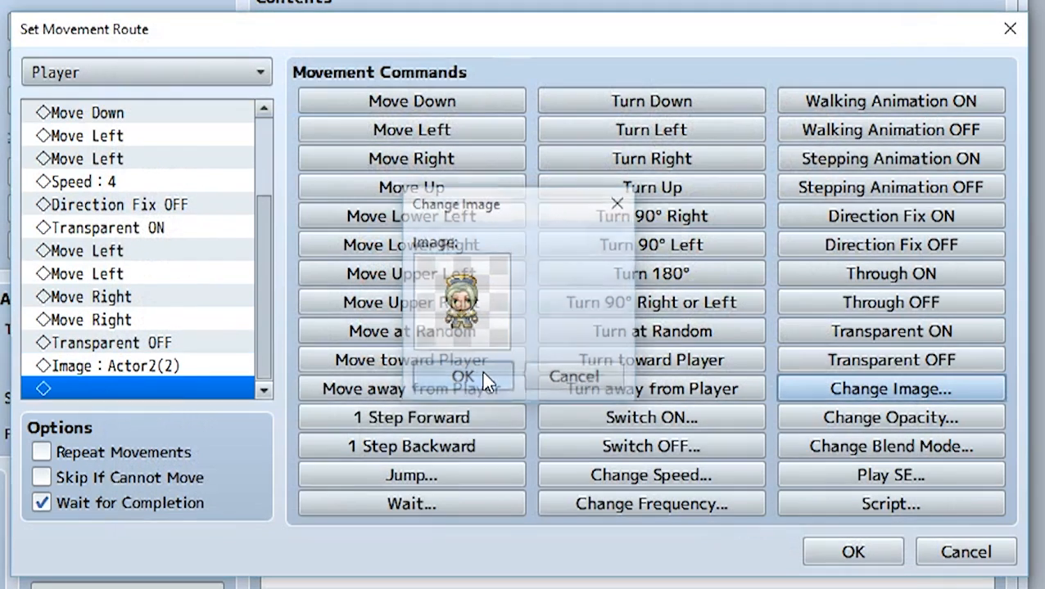
pyautogui.click(463, 376)
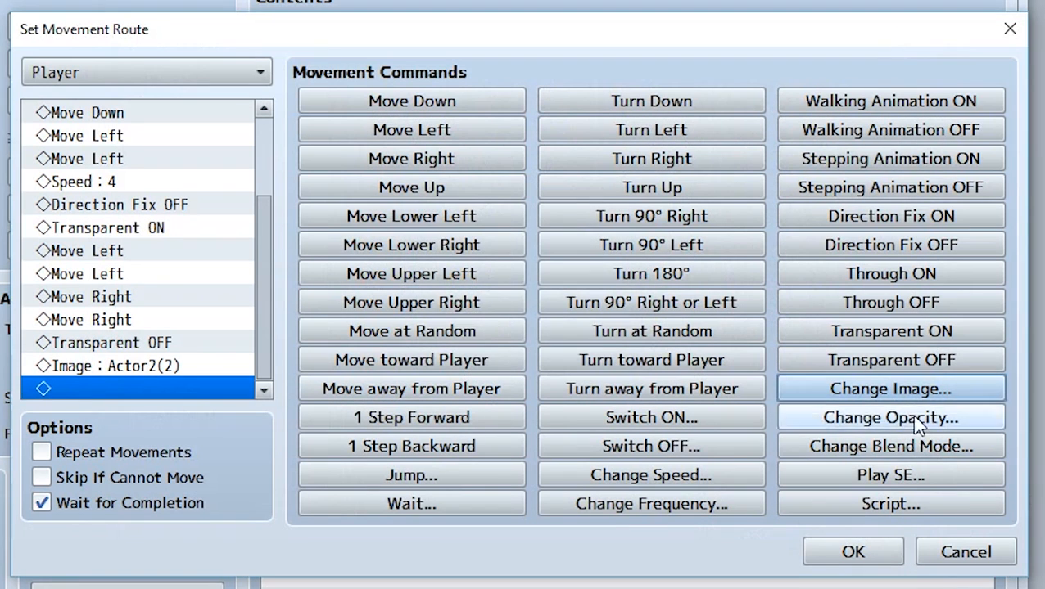
# Add Change Opacity 156 and Change Blend Mode Screen commands to the route
pyautogui.click(890, 417)
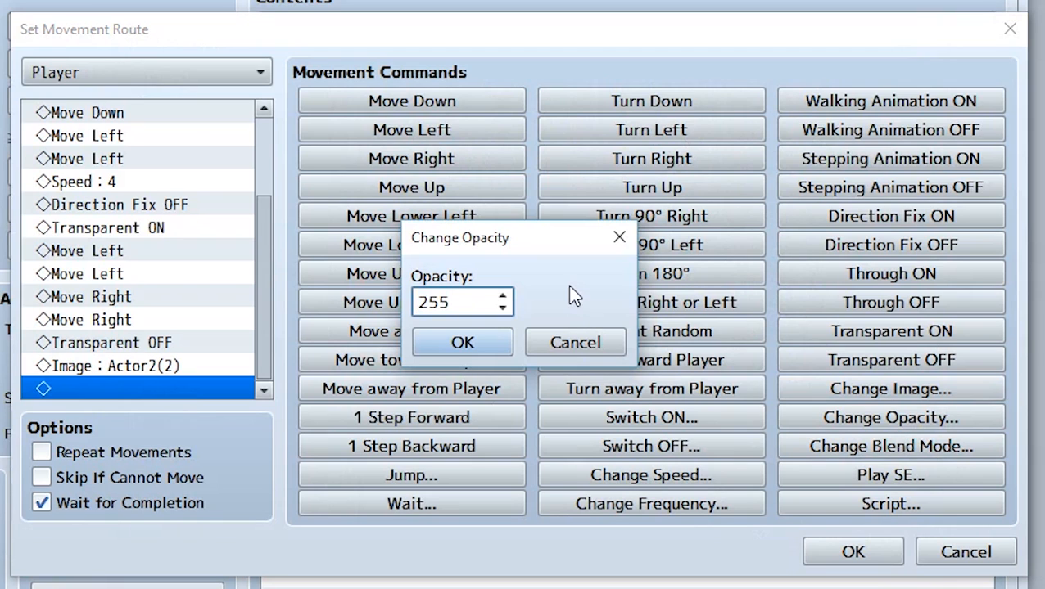
pyautogui.write('125')
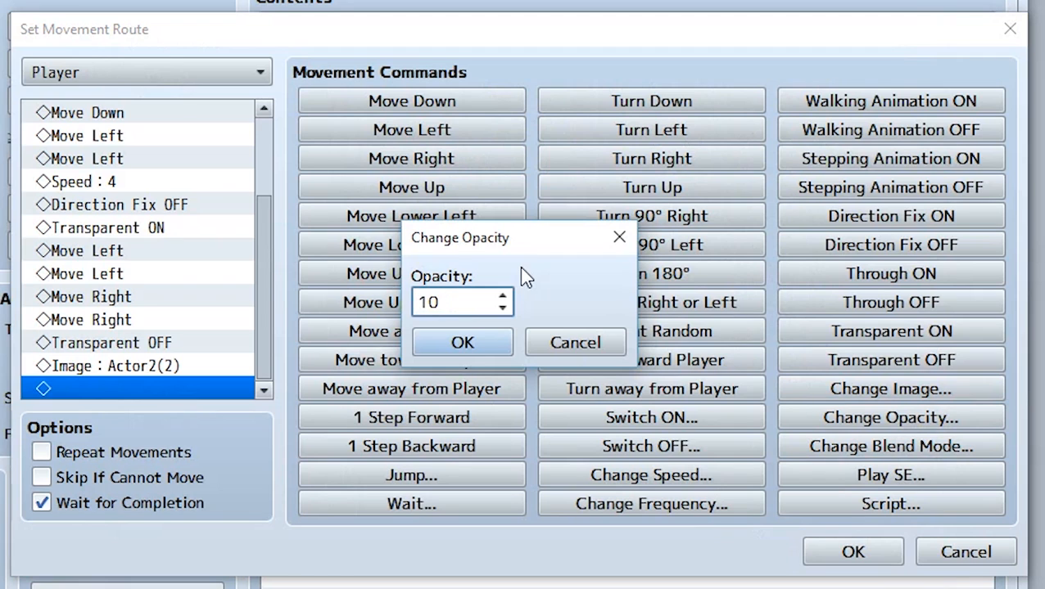
pyautogui.write('15')
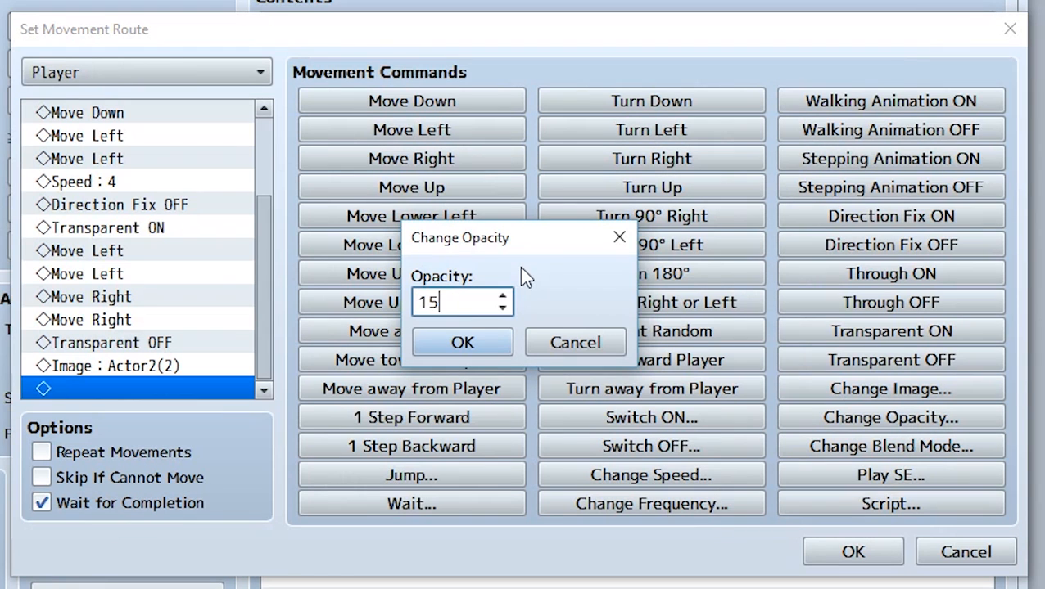
pyautogui.click(462, 343)
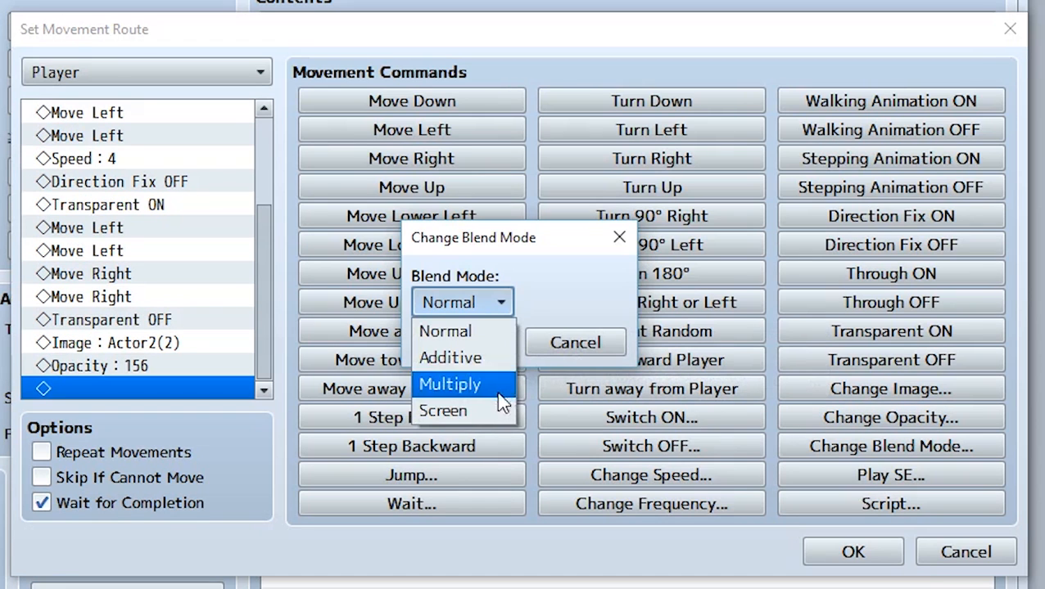
pyautogui.moveTo(493, 399)
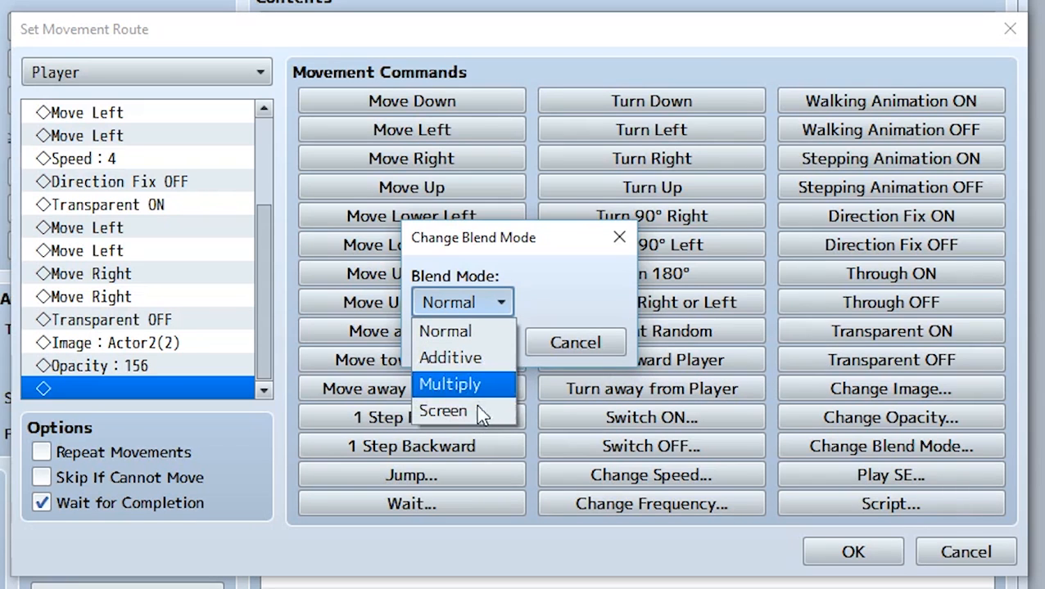
pyautogui.click(443, 411)
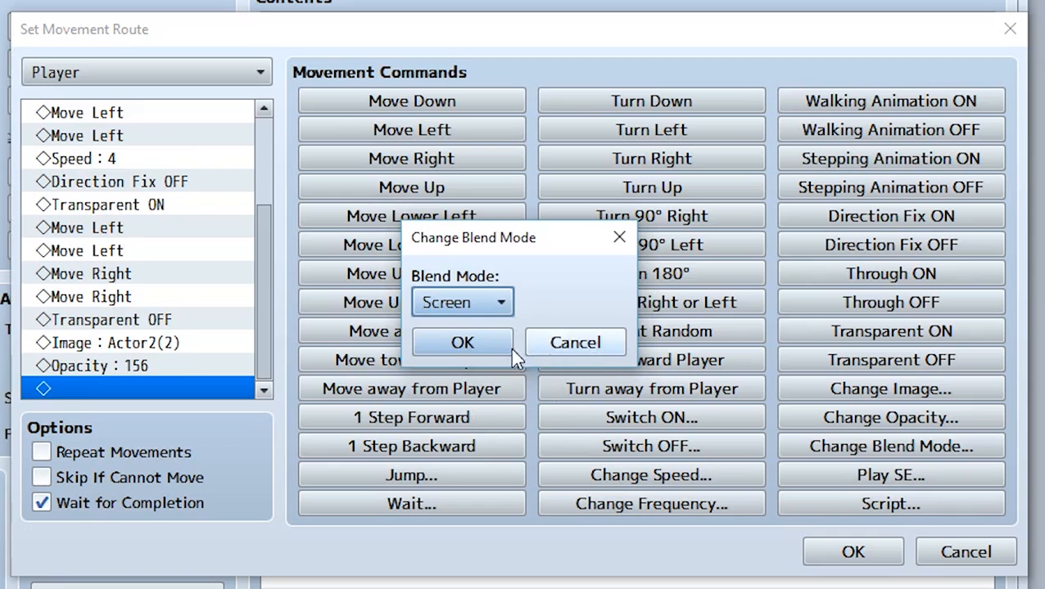
pyautogui.click(462, 342)
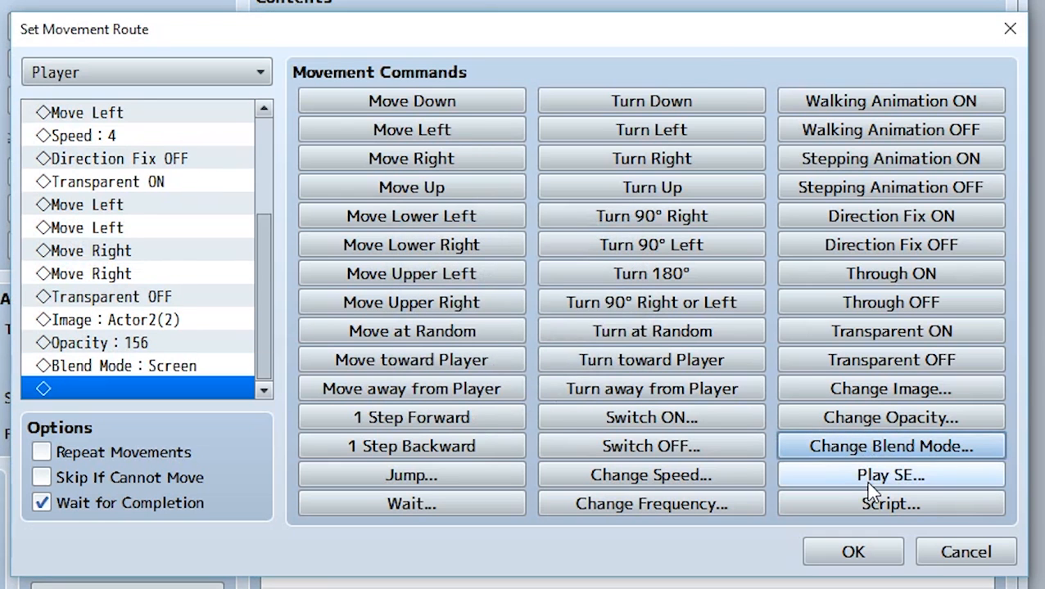
# Skip the Play SE command and add a Script step running alert("hir");
pyautogui.click(890, 475)
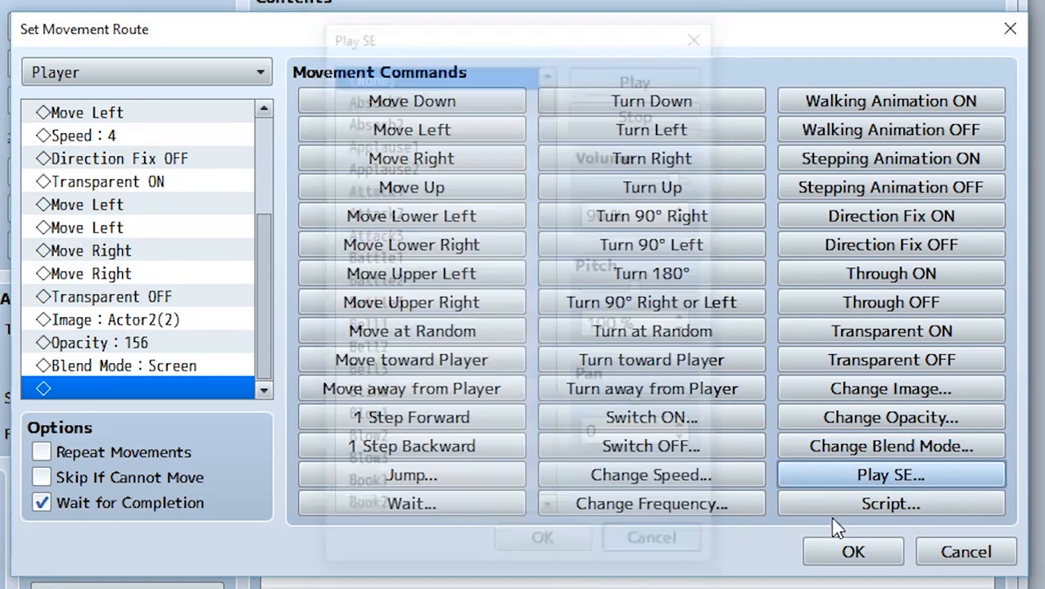
pyautogui.click(890, 504)
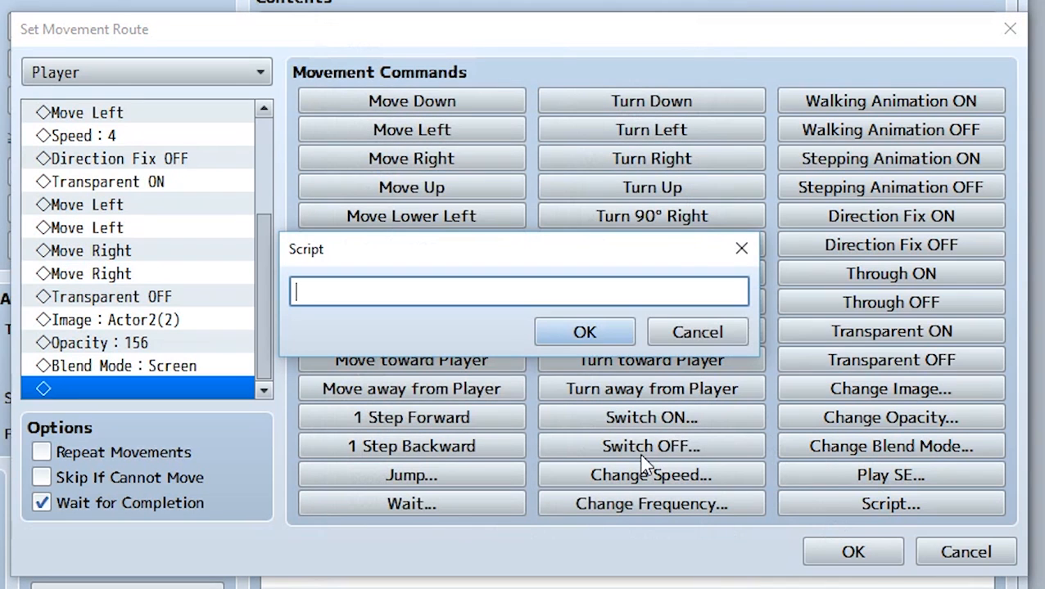
pyautogui.write('alert(')
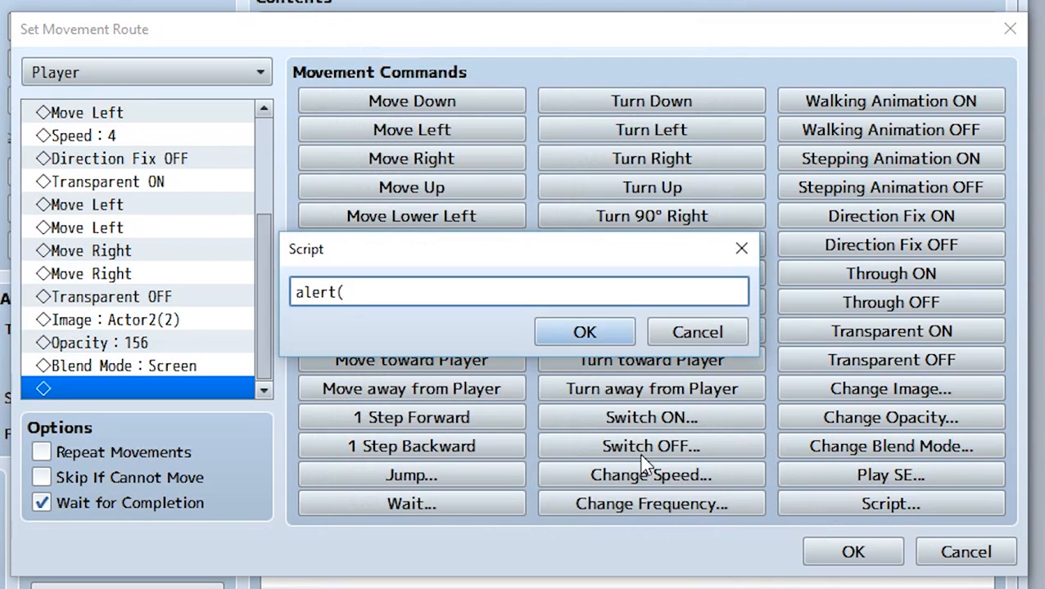
pyautogui.write('"hir"')
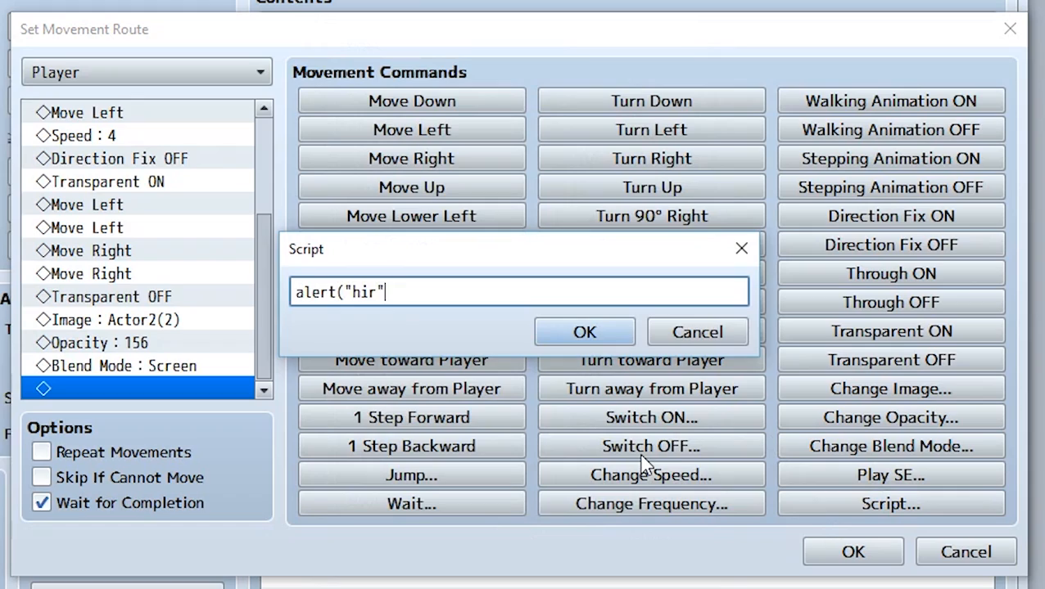
pyautogui.write(');')
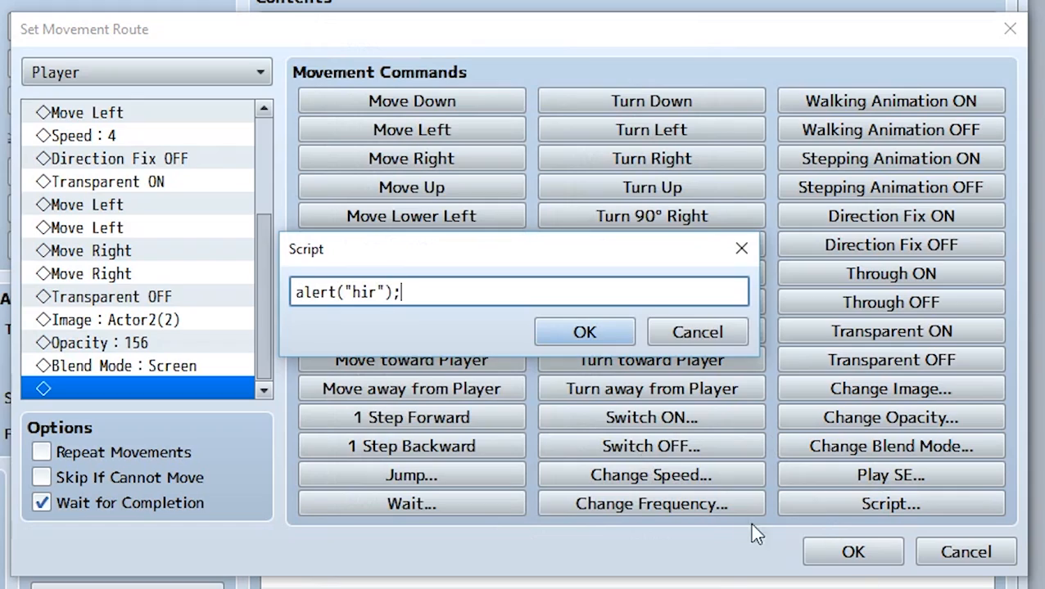
pyautogui.moveTo(642, 283)
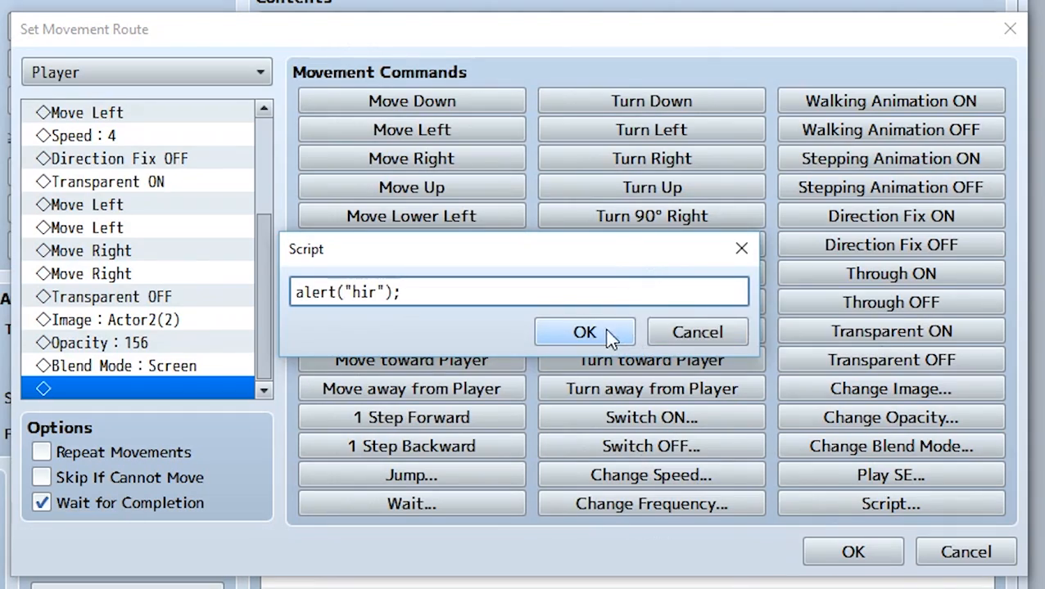
pyautogui.click(584, 332)
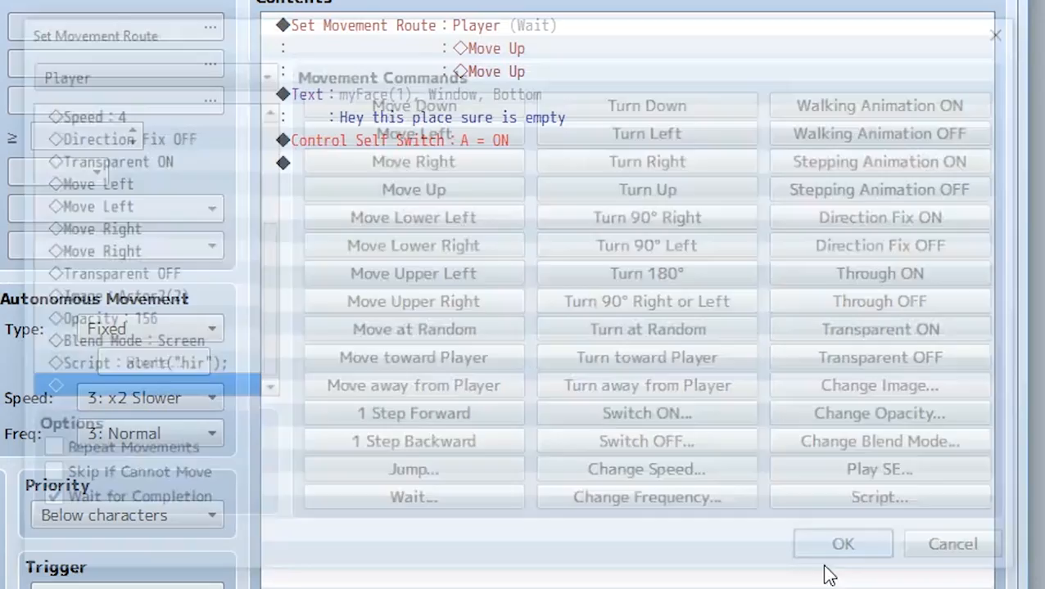
# Confirm the route, playtest, and dismiss the "hir" alert
pyautogui.click(843, 543)
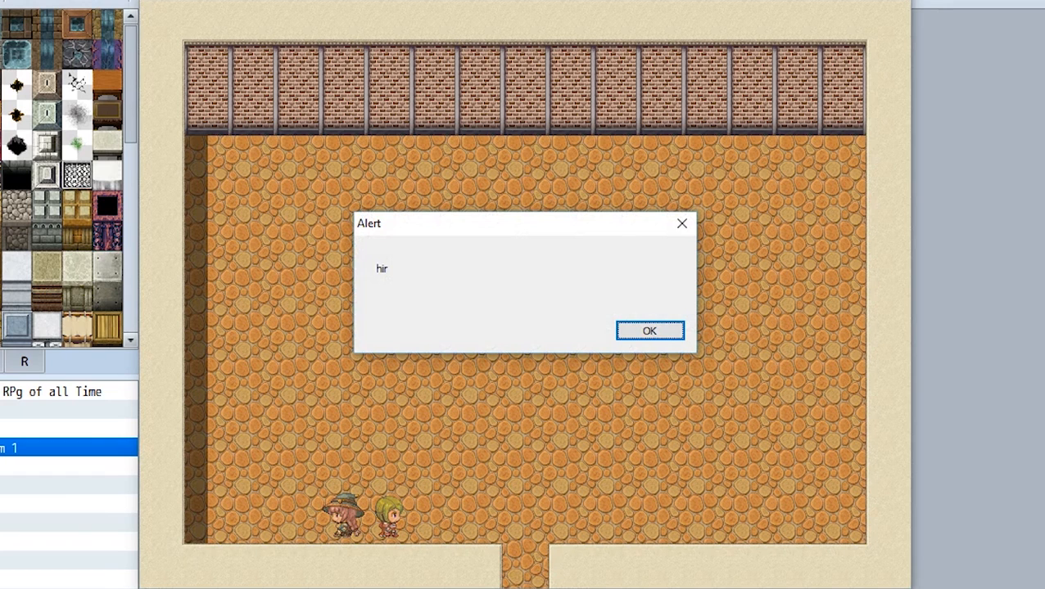
pyautogui.click(649, 330)
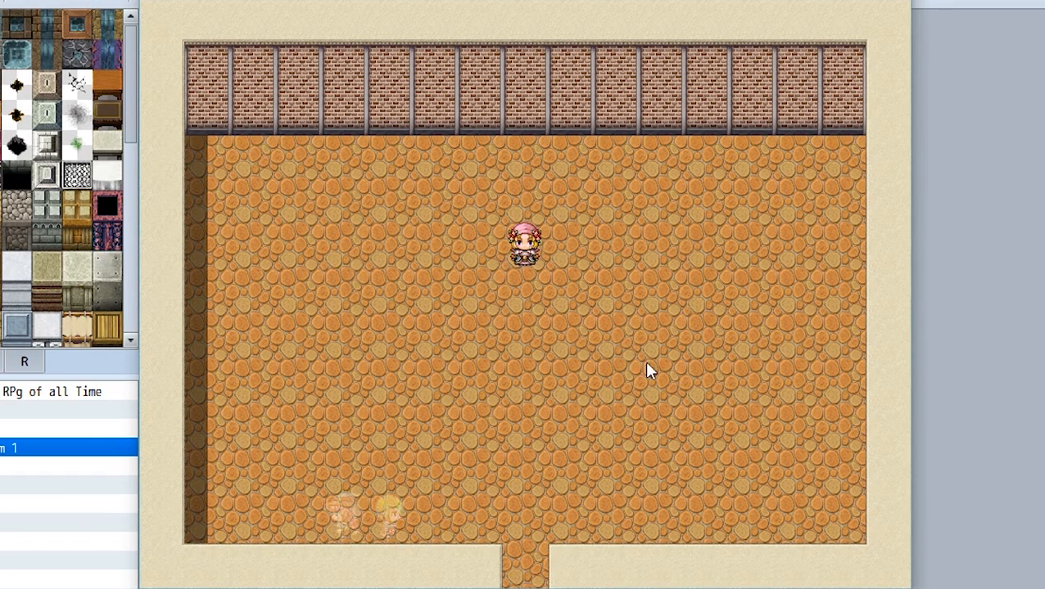